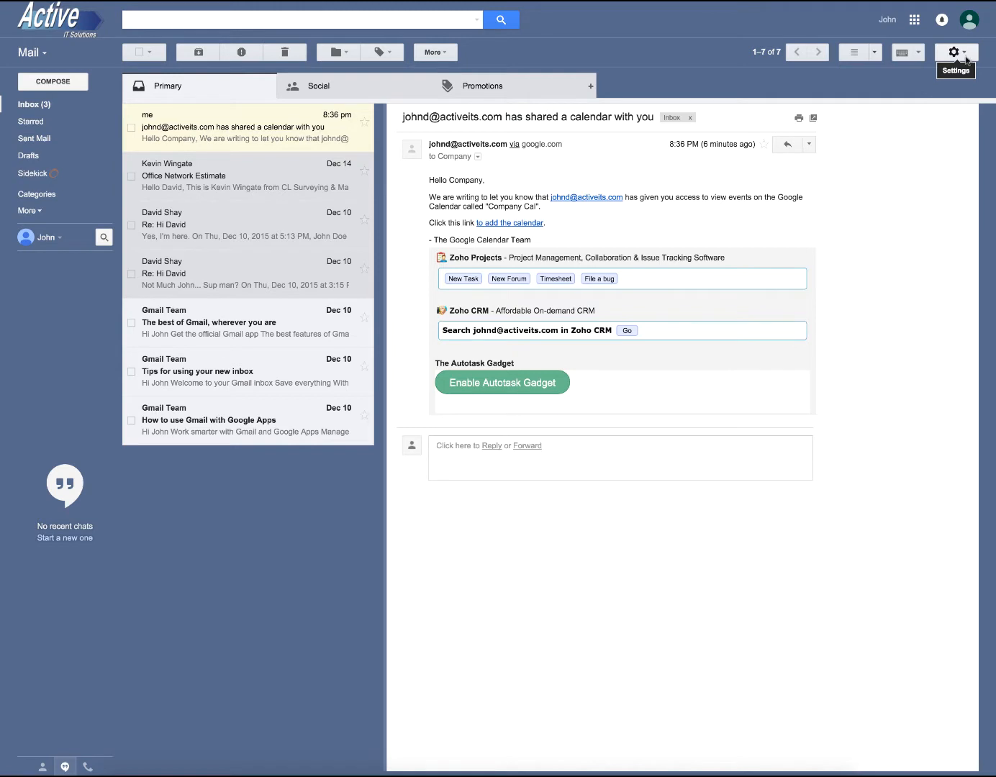
Step: From the Settings gear, choose 'Manage this domain' to reach the Admin console
{"action": "left_click", "coordinate": [956, 52]}
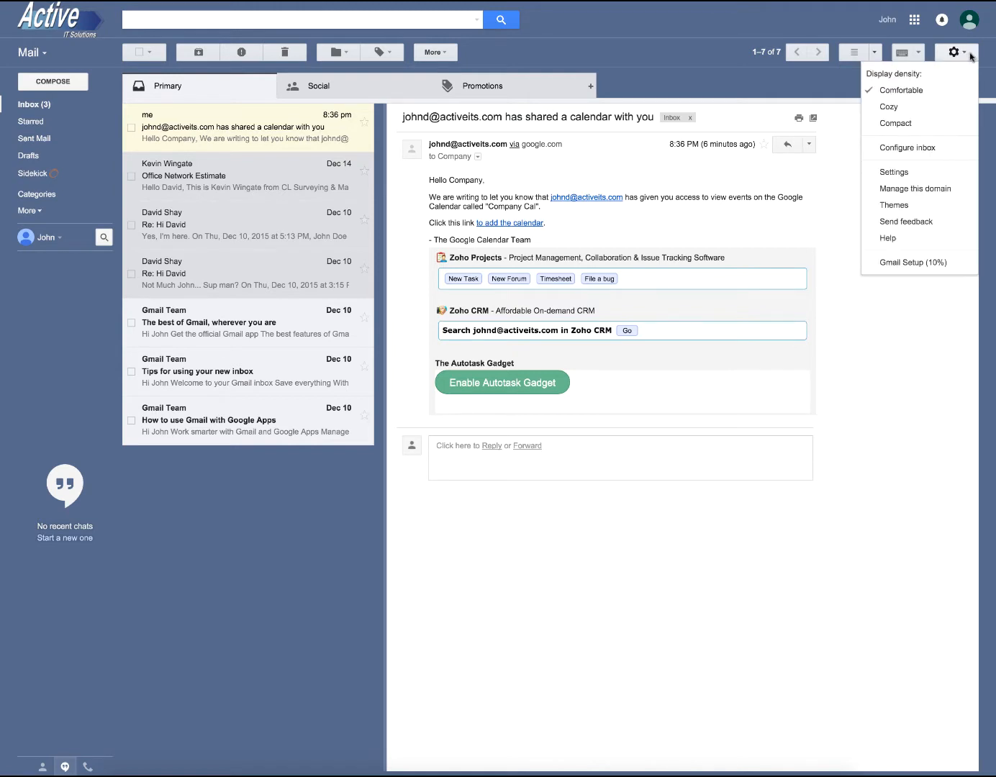
{"action": "mouse_move", "coordinate": [914, 188]}
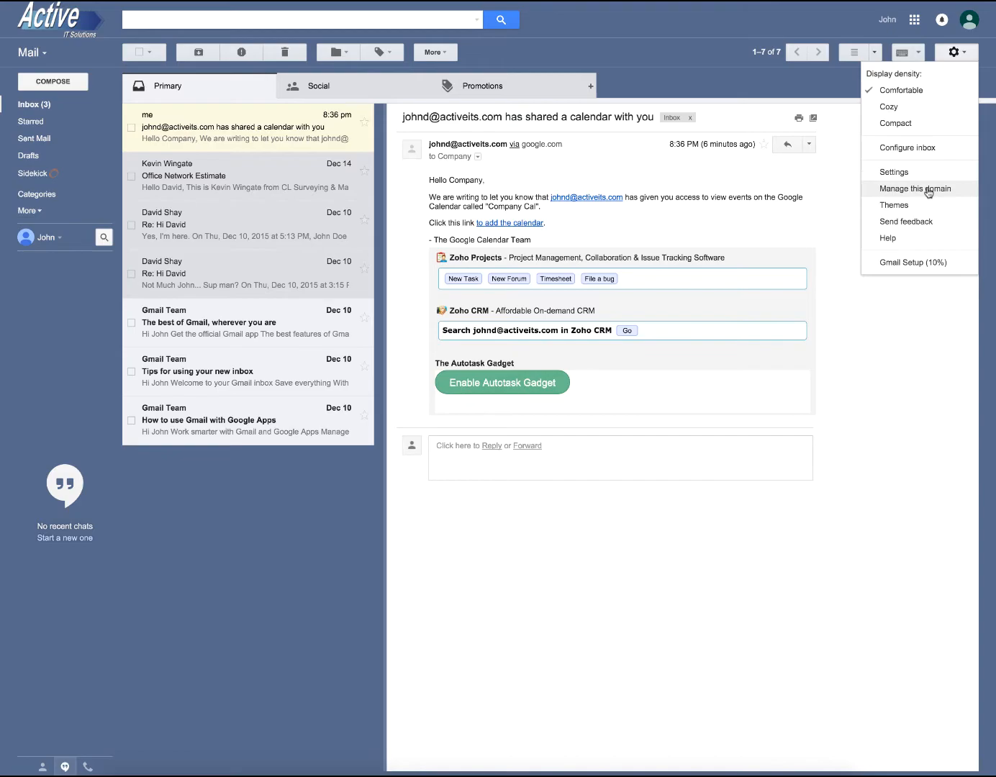
{"action": "left_click", "coordinate": [915, 189]}
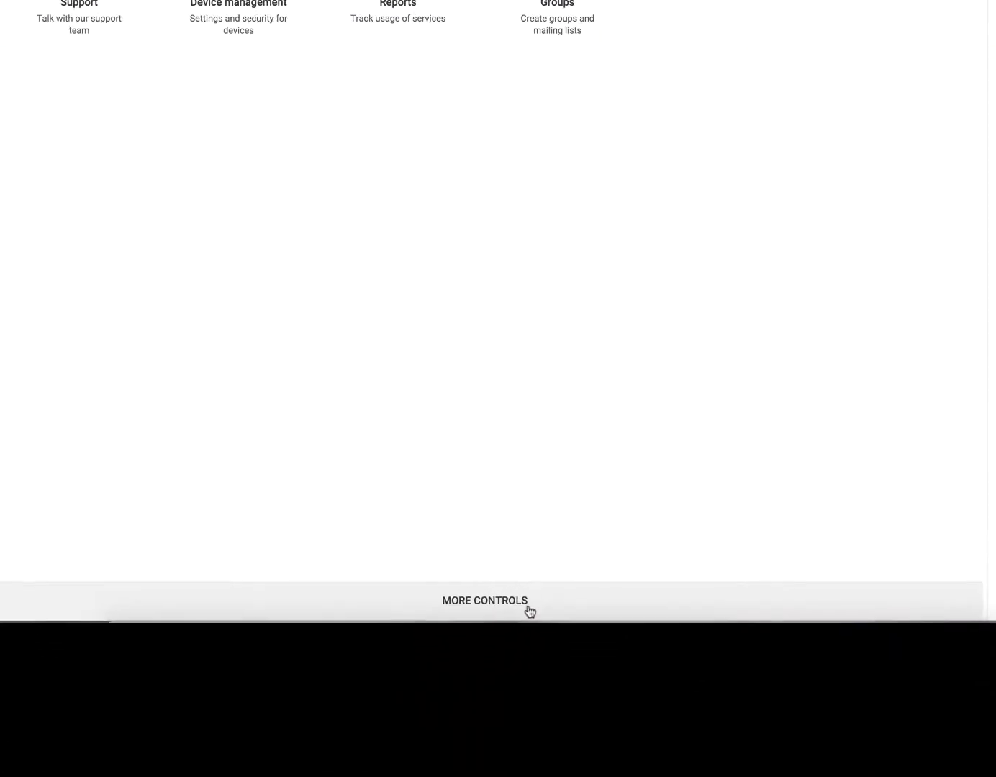
Step: Reveal more admin controls and go to the Groups page listing contact, emergency and Support
{"action": "left_click", "coordinate": [484, 601]}
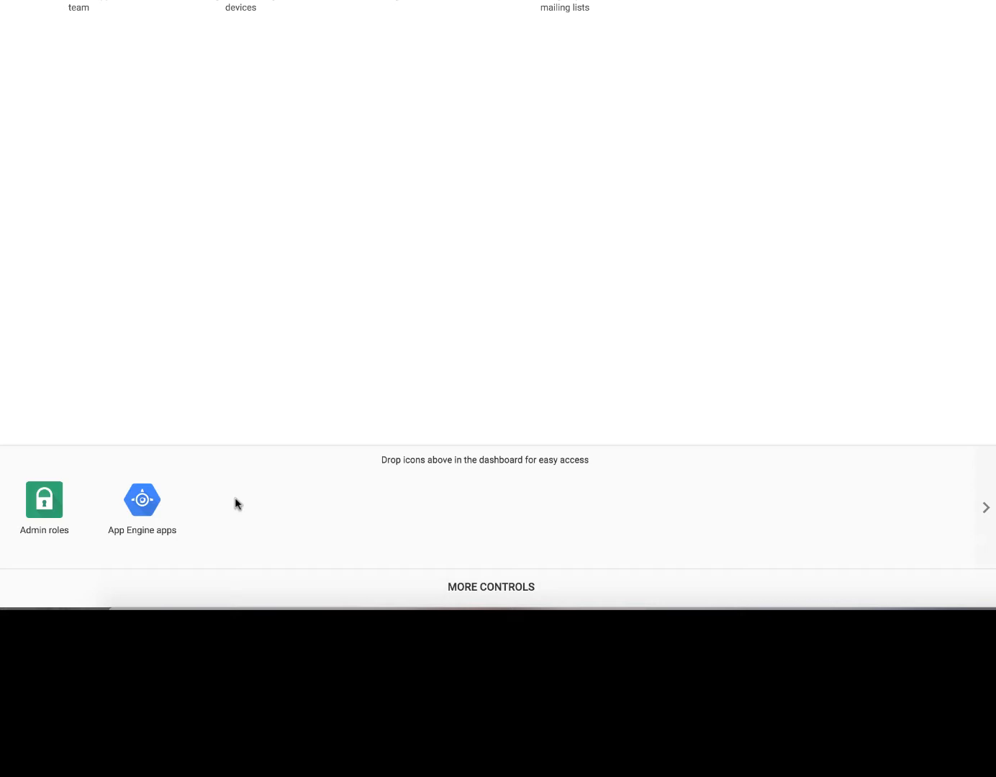
{"action": "mouse_move", "coordinate": [322, 343]}
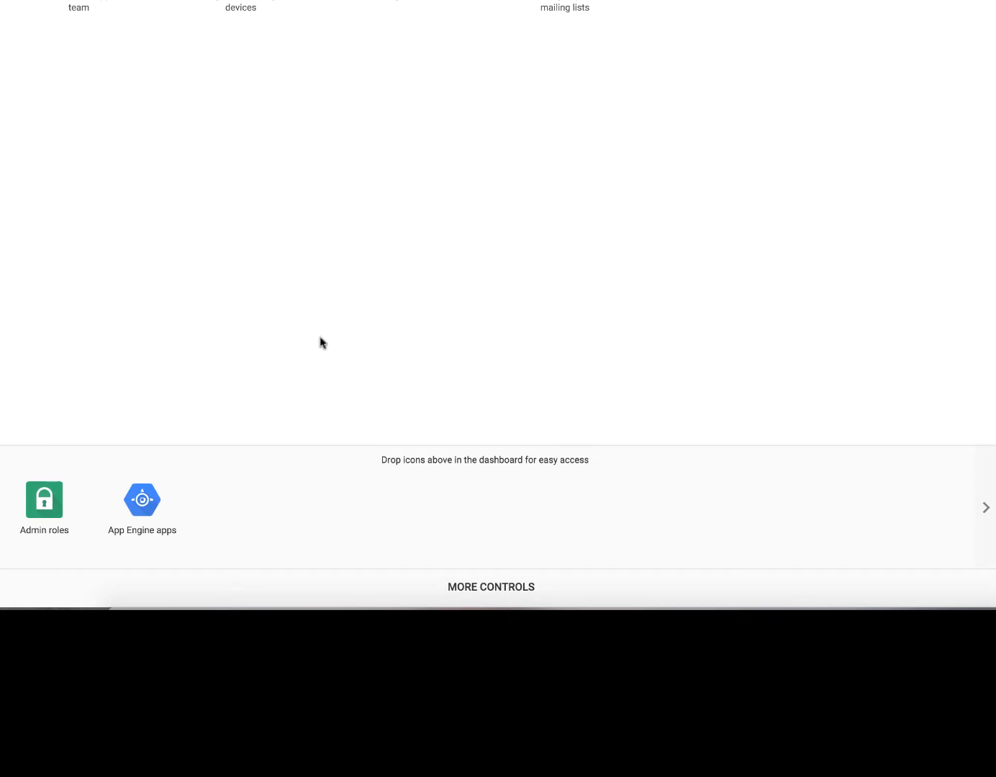
{"action": "mouse_move", "coordinate": [559, 224]}
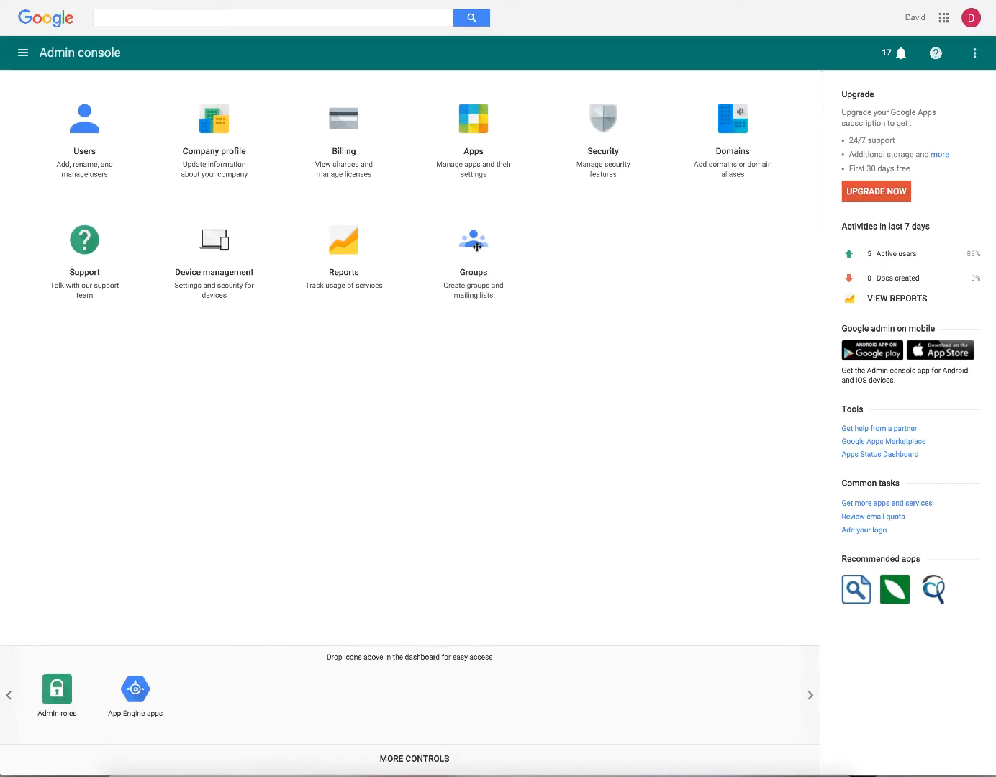
{"action": "left_click", "coordinate": [472, 239]}
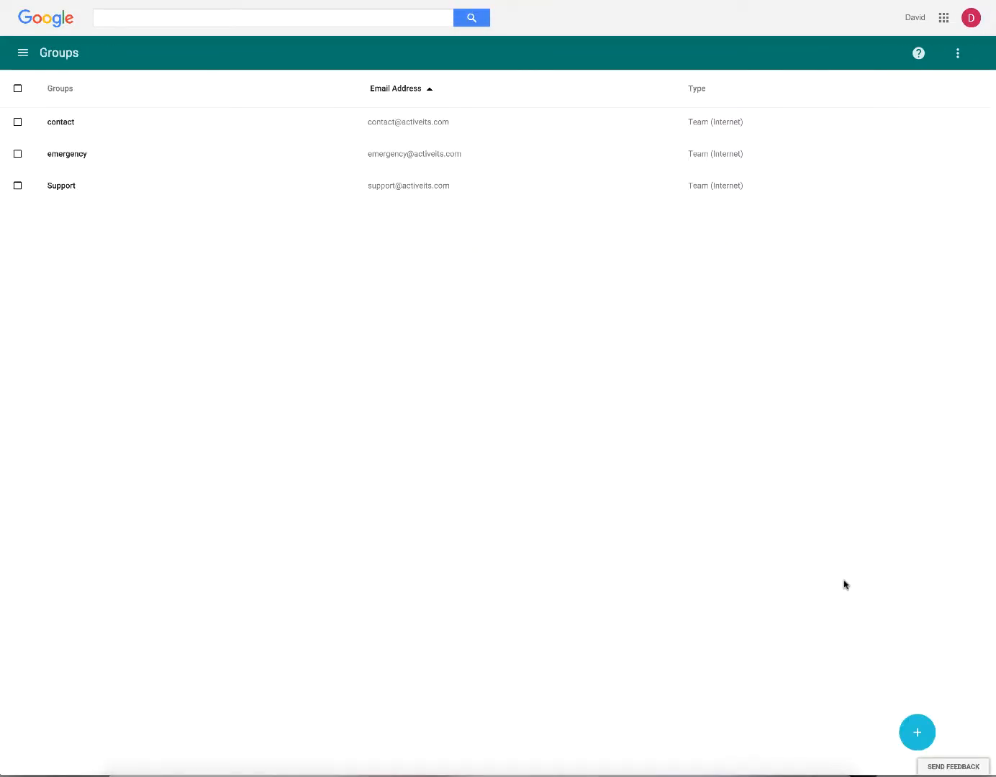
{"action": "mouse_move", "coordinate": [917, 732]}
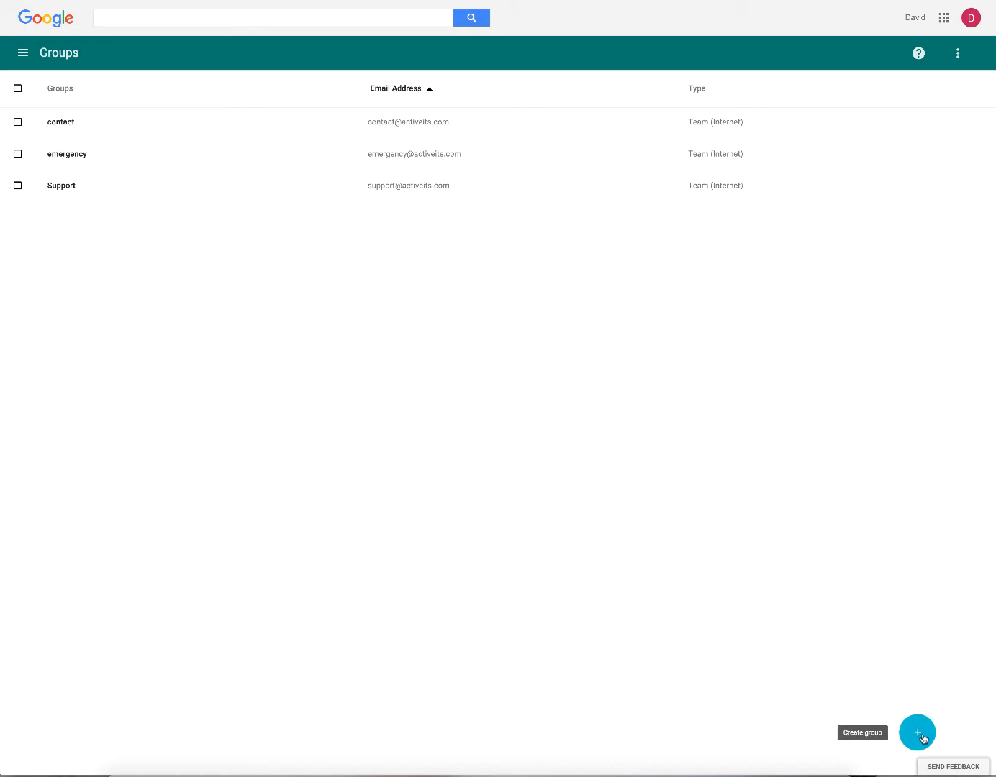
{"action": "left_click", "coordinate": [917, 732]}
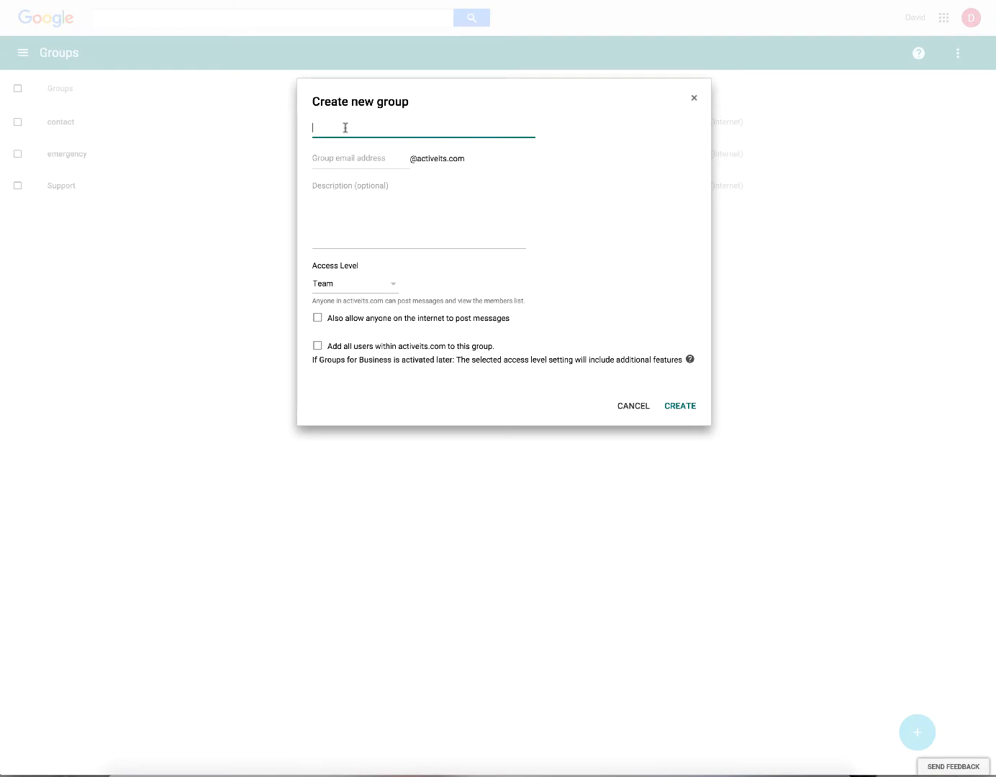
{"action": "type", "text": "Com"}
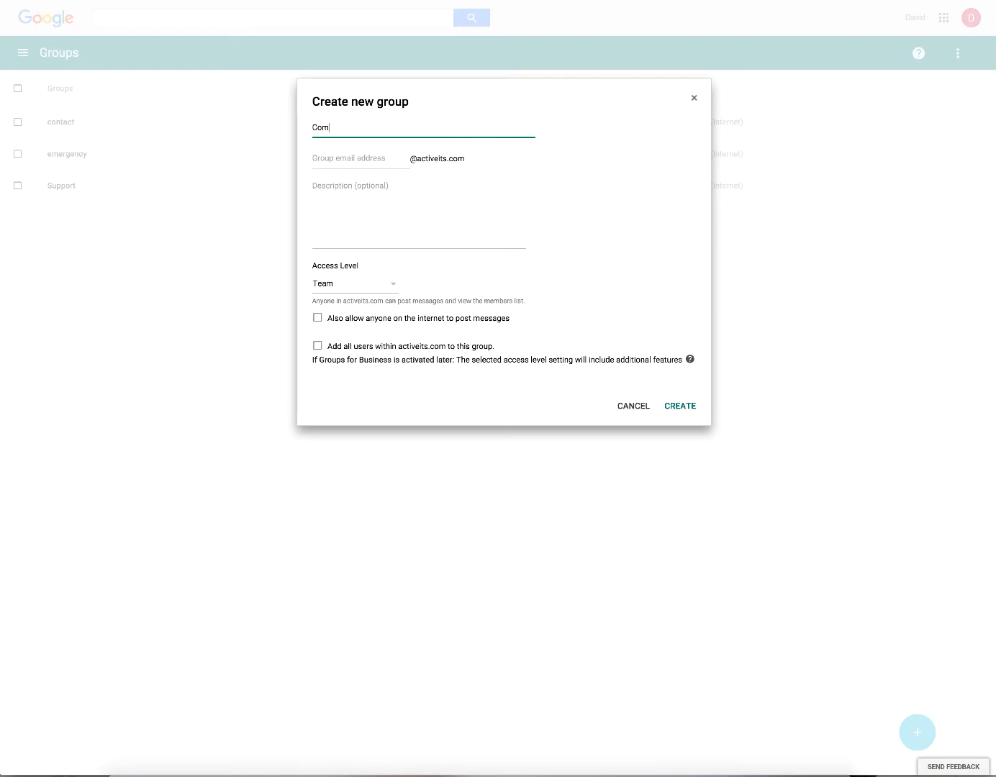
{"action": "type", "text": "pany"}
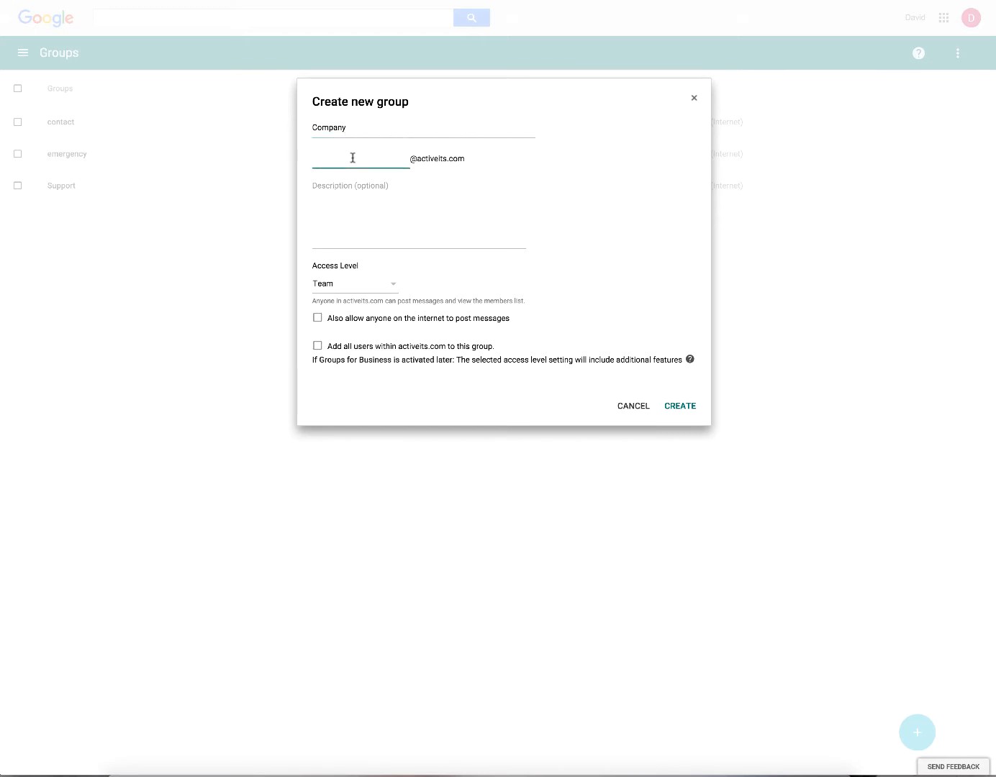
{"action": "type", "text": "company"}
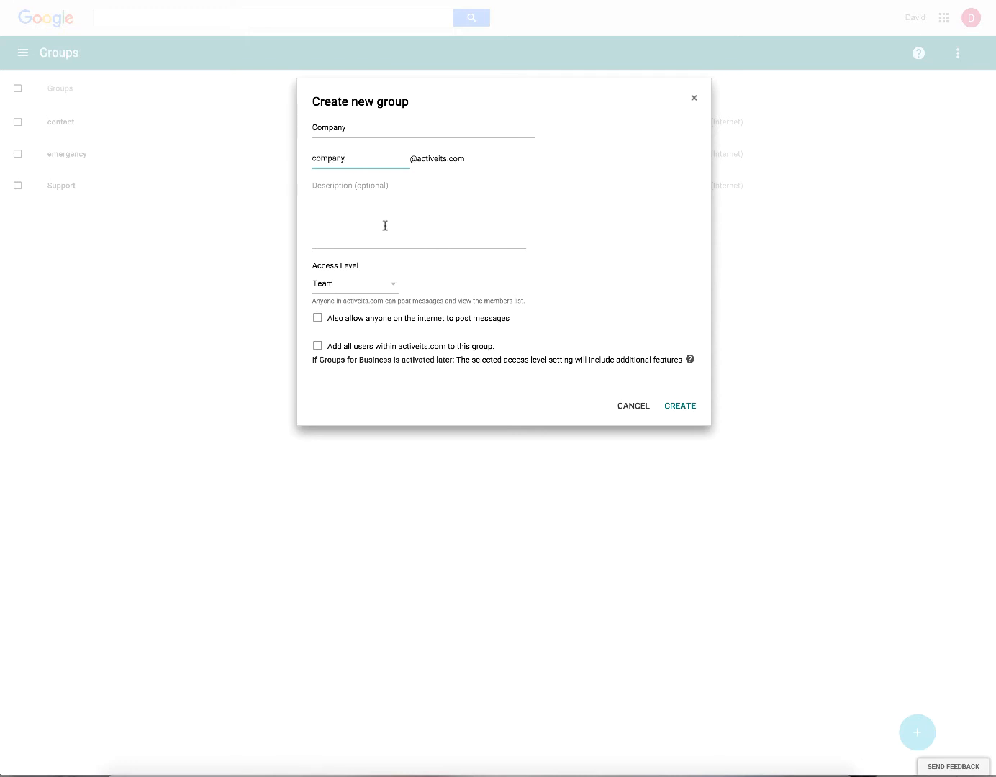
{"action": "mouse_move", "coordinate": [402, 281]}
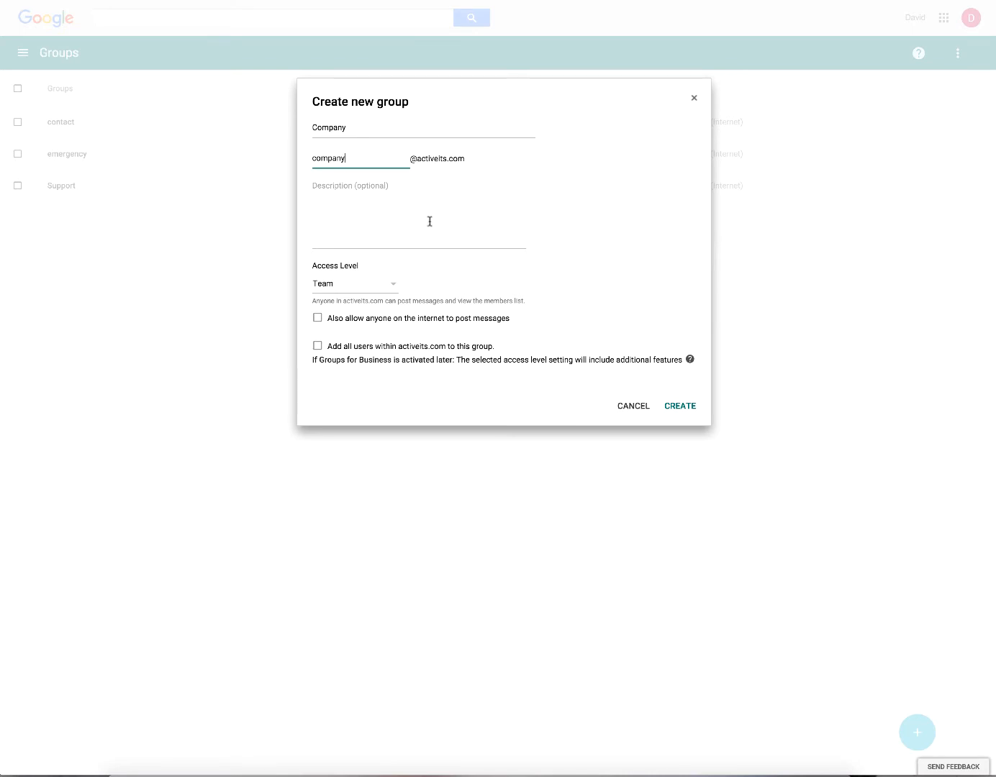
{"action": "mouse_move", "coordinate": [418, 169]}
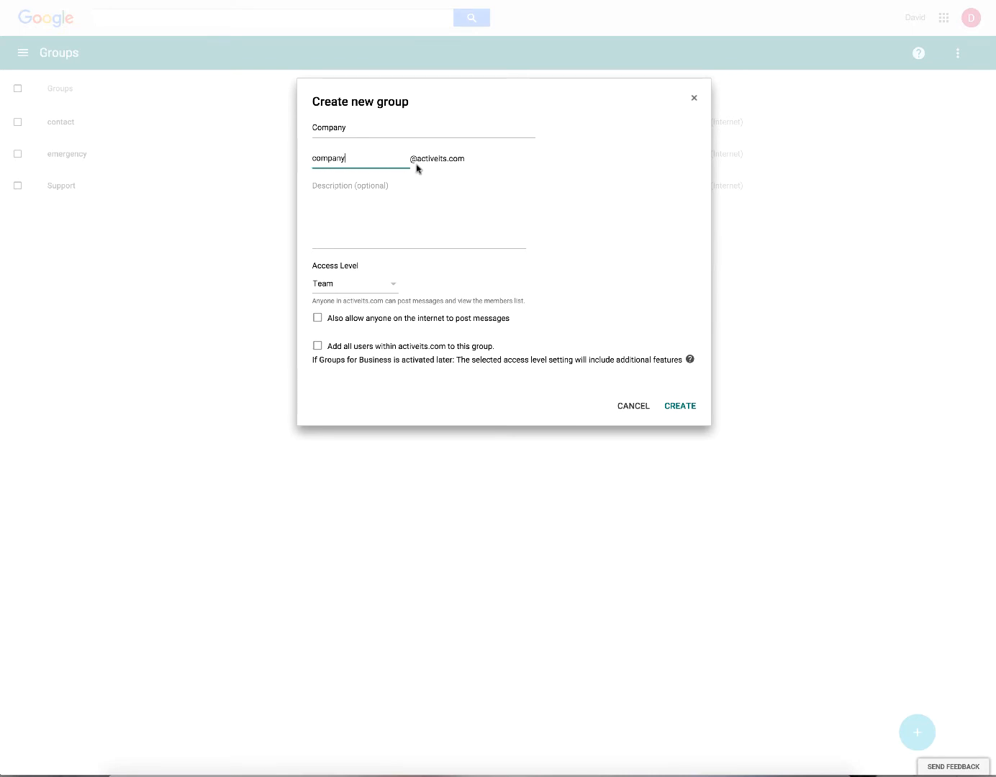
{"action": "mouse_move", "coordinate": [466, 321]}
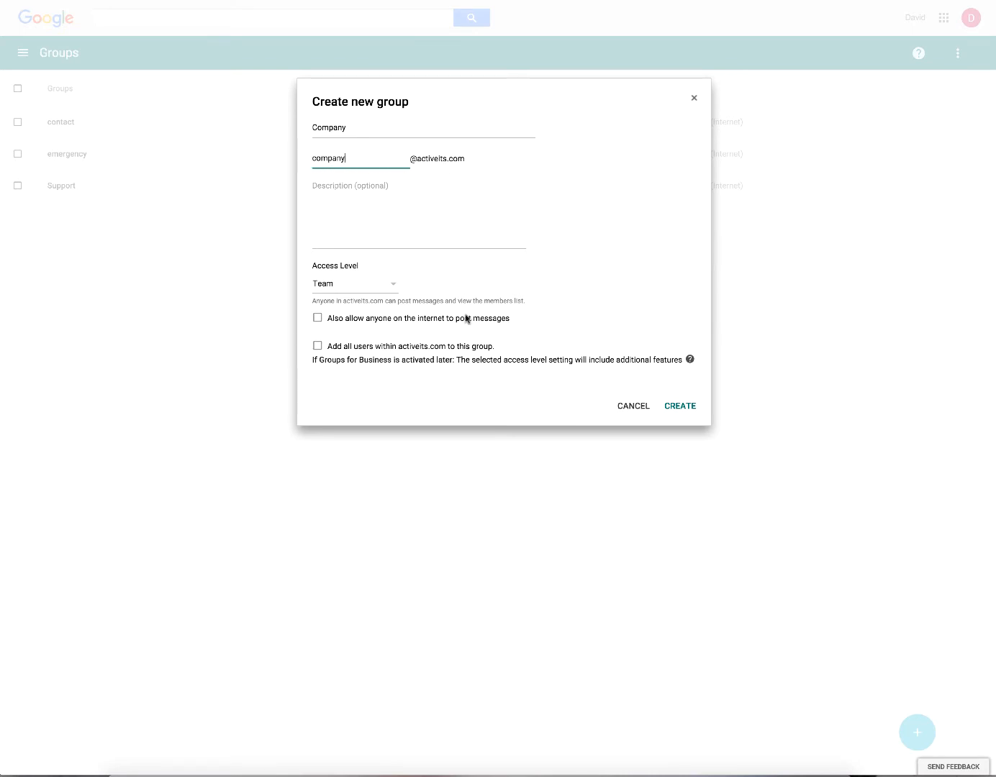
{"action": "mouse_move", "coordinate": [651, 394]}
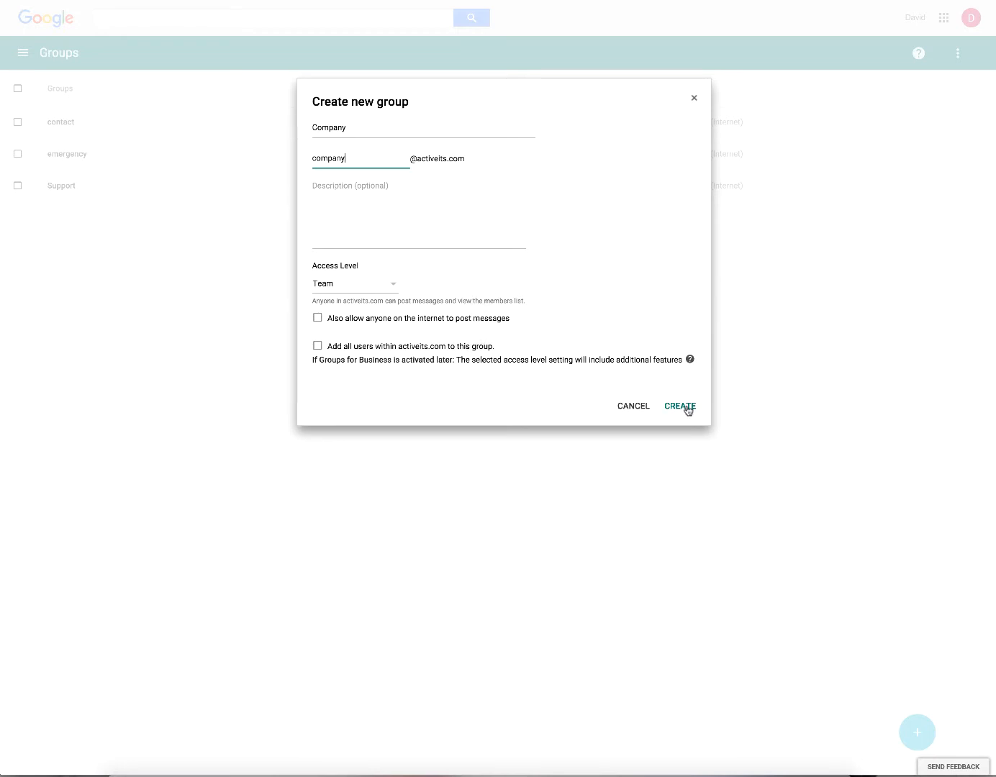
{"action": "left_click", "coordinate": [679, 406]}
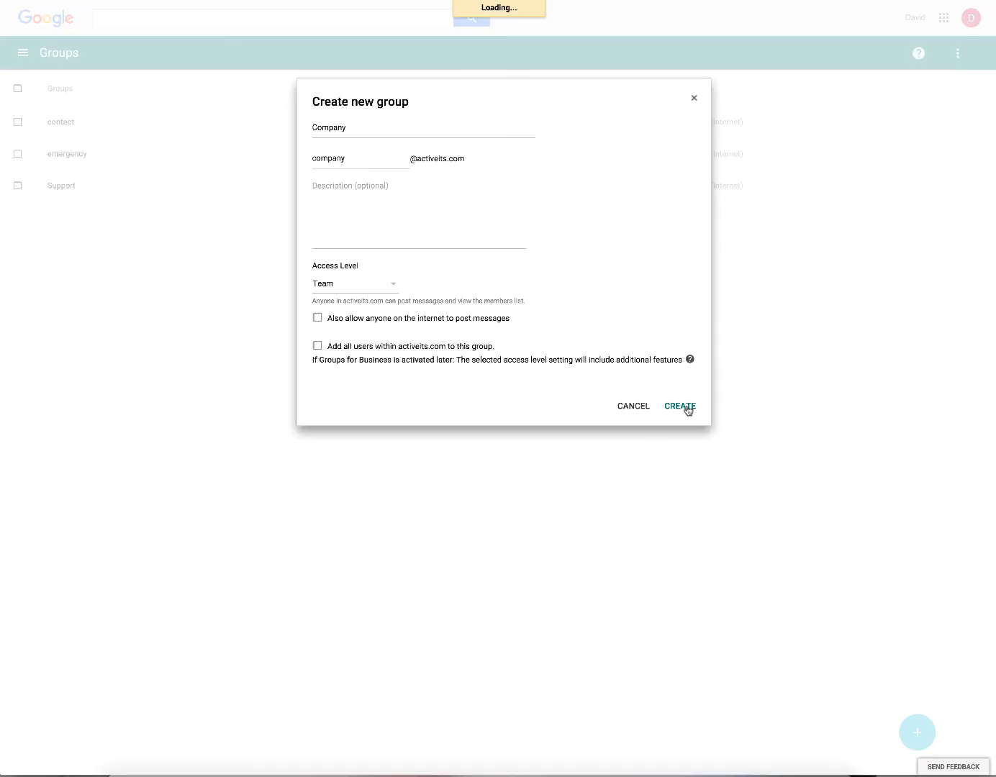
Step: Finish creating the group and add all users in the domain as members
{"action": "left_click", "coordinate": [680, 406]}
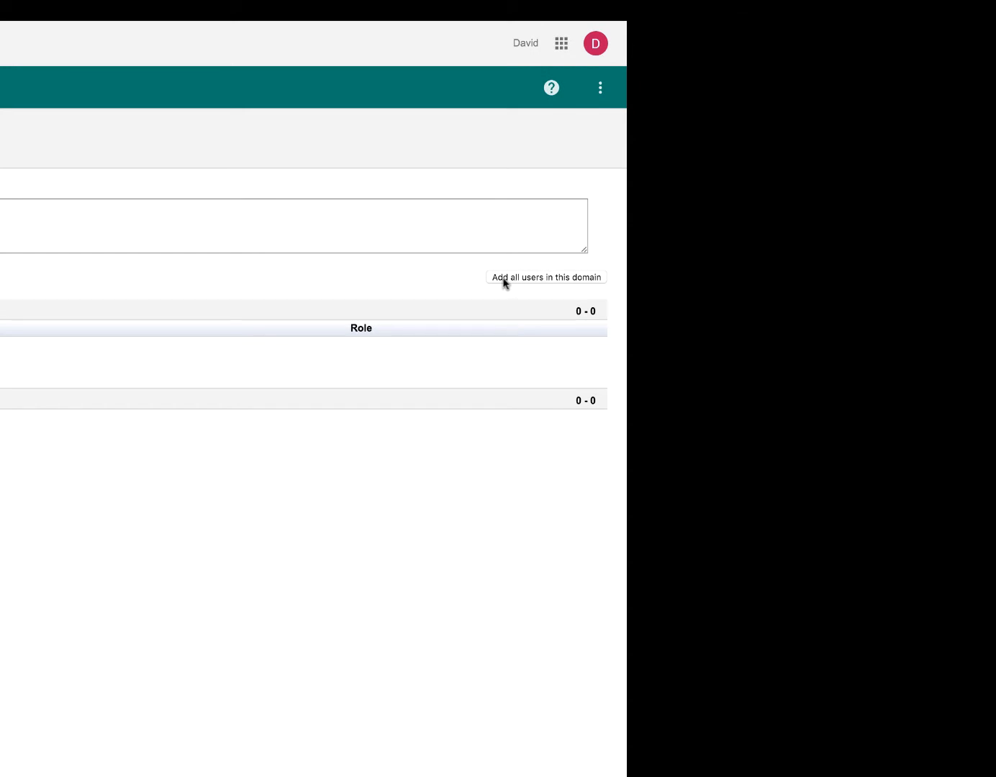
{"action": "left_click", "coordinate": [546, 276]}
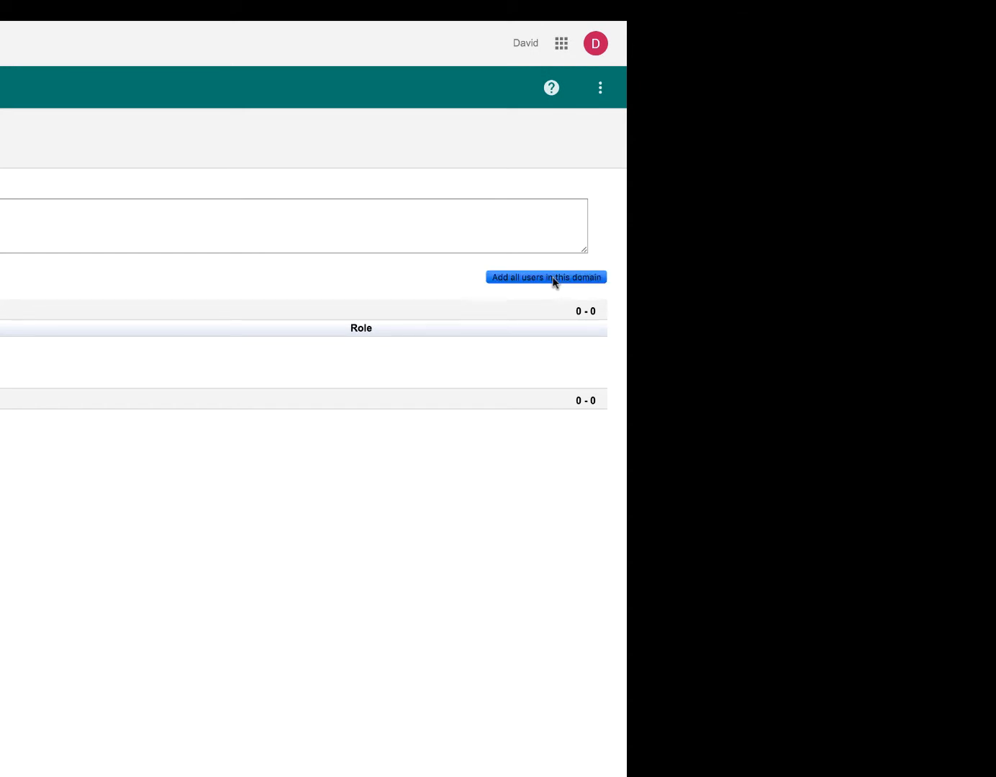
{"action": "left_click", "coordinate": [547, 277]}
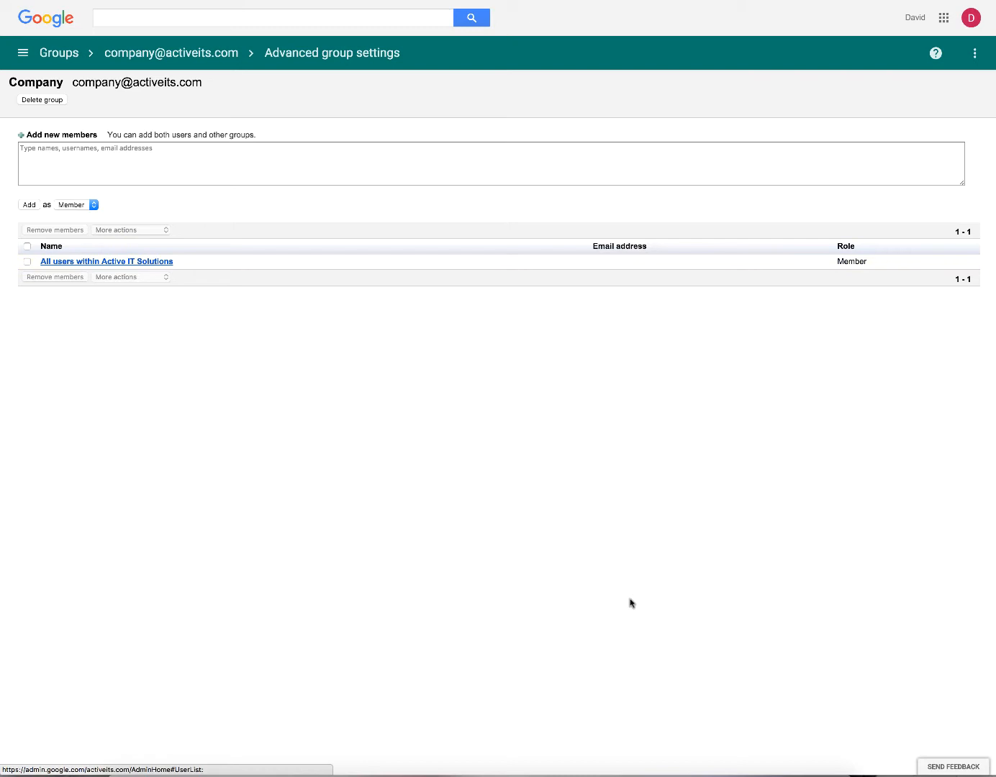
{"action": "mouse_move", "coordinate": [337, 396]}
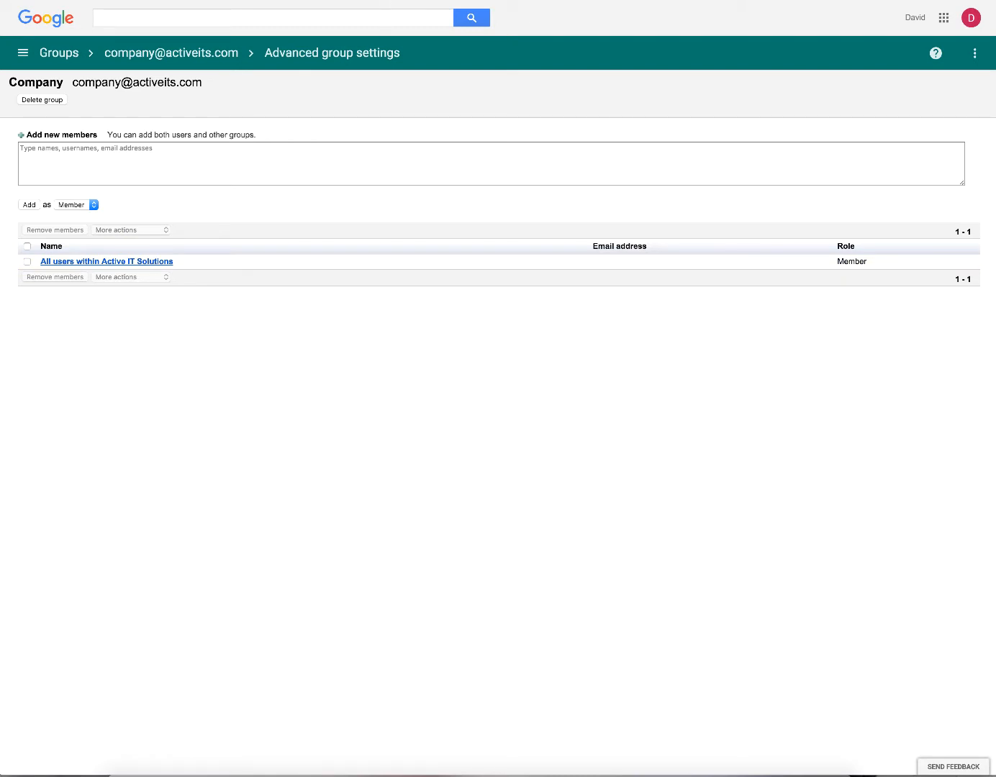
{"action": "mouse_move", "coordinate": [375, 138]}
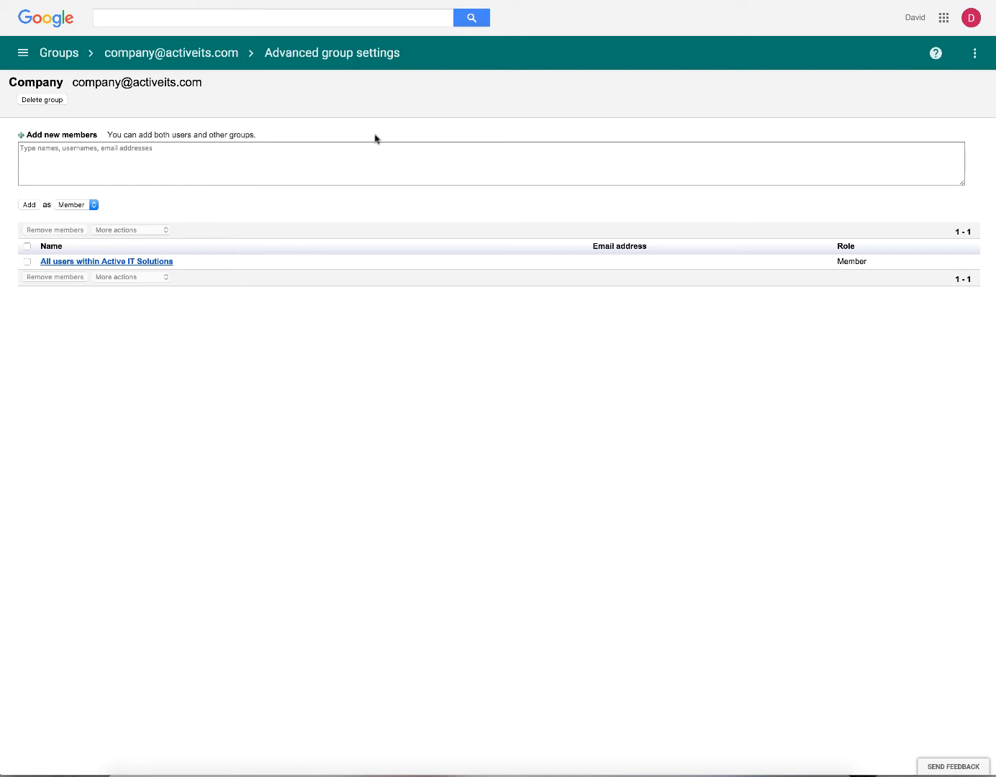
{"action": "mouse_move", "coordinate": [383, 47]}
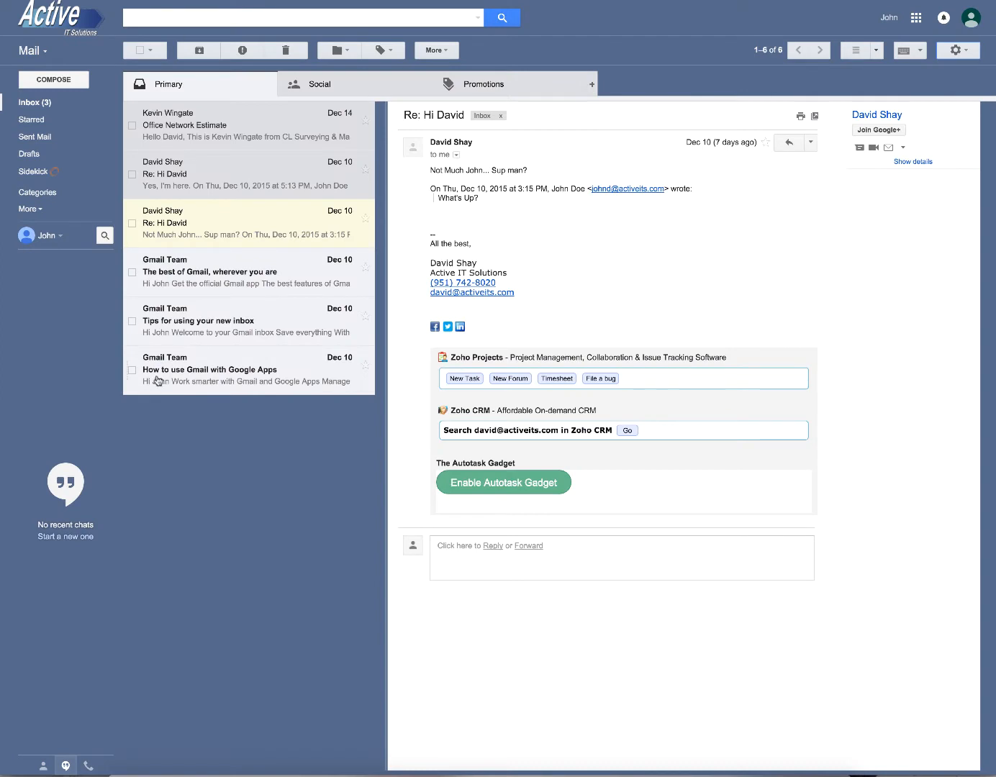
{"action": "mouse_move", "coordinate": [573, 338]}
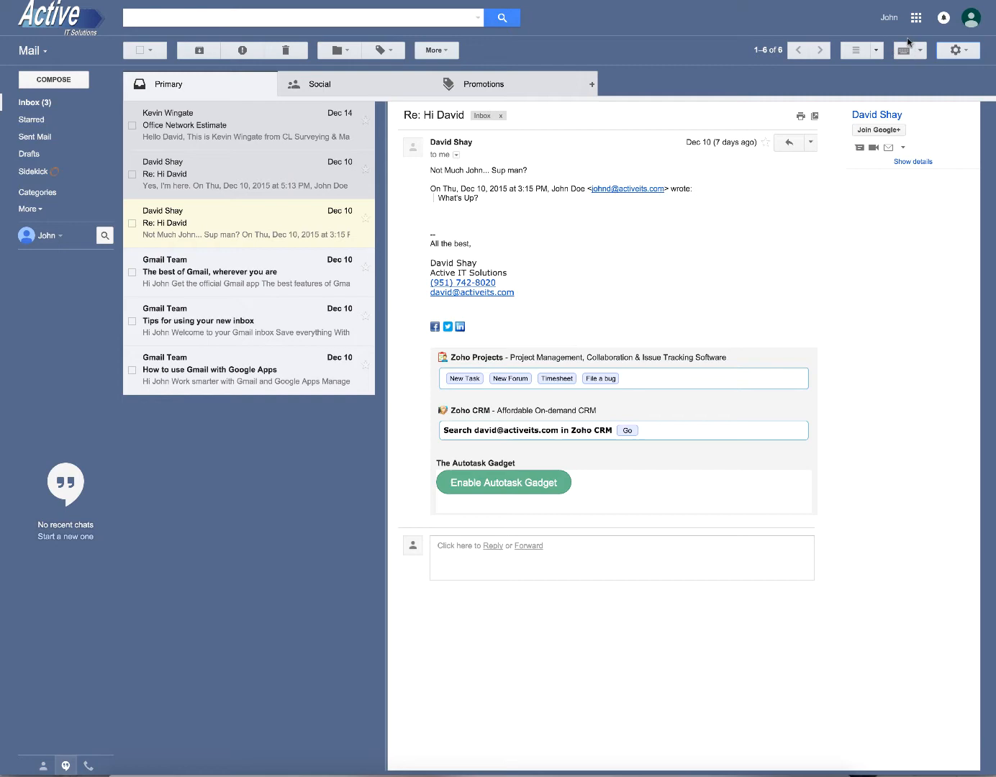
{"action": "mouse_move", "coordinate": [915, 17]}
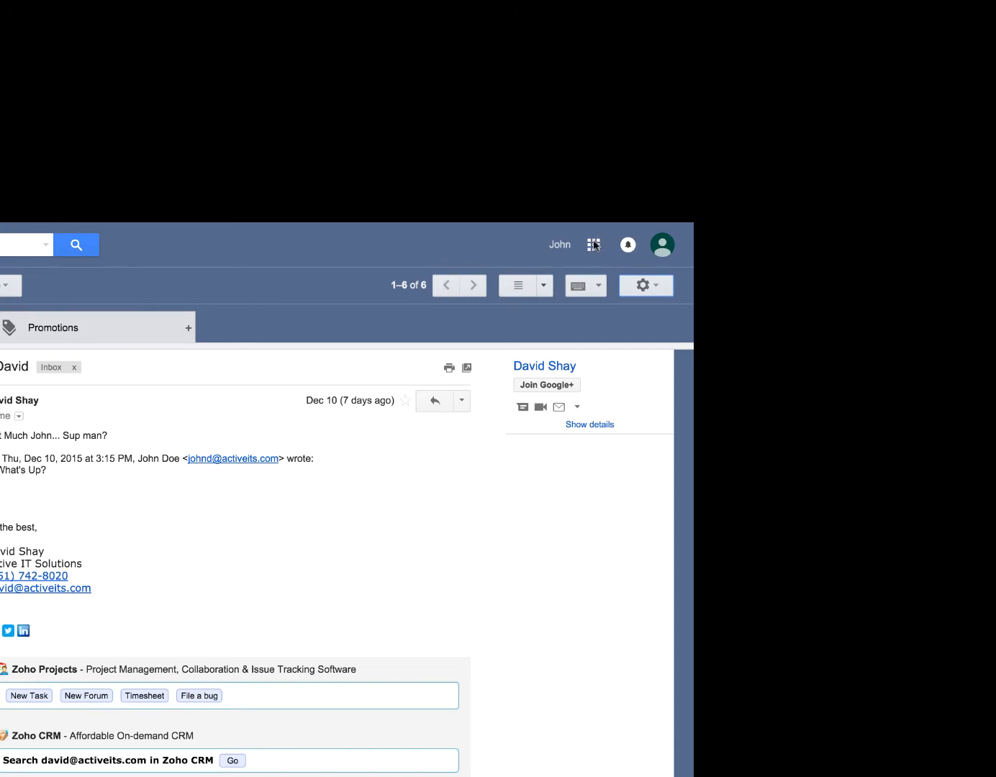
Step: From the apps grid, go to Calendar and start Create new calendar under My calendars
{"action": "left_click", "coordinate": [593, 244]}
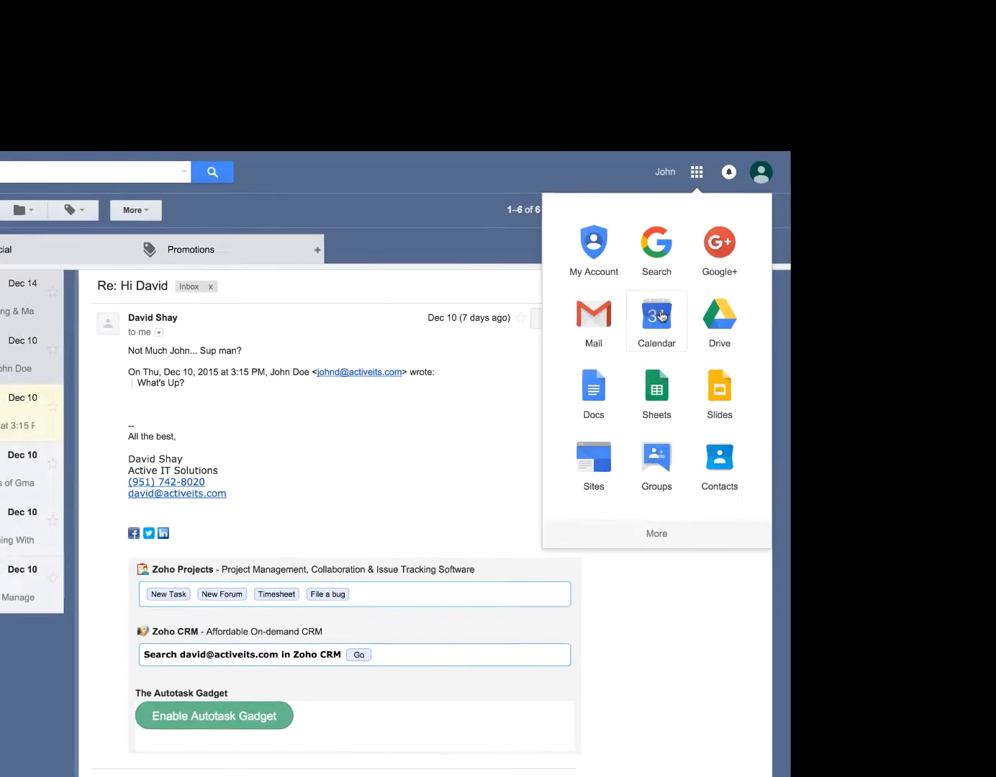
{"action": "left_click", "coordinate": [657, 319]}
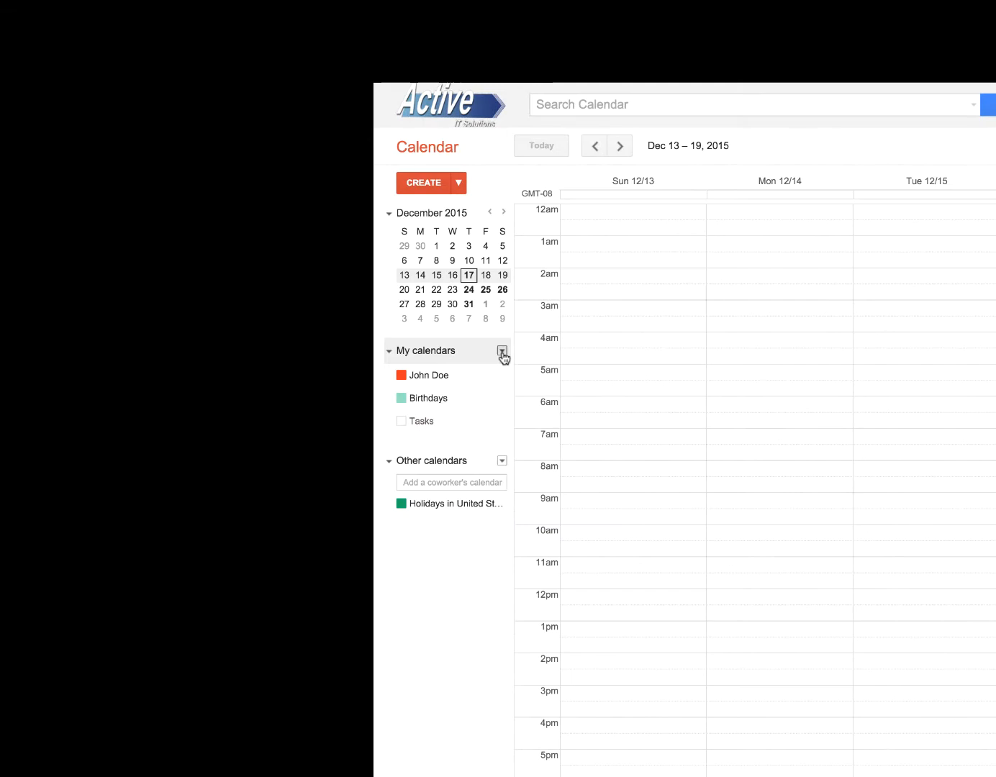
{"action": "left_click", "coordinate": [501, 351]}
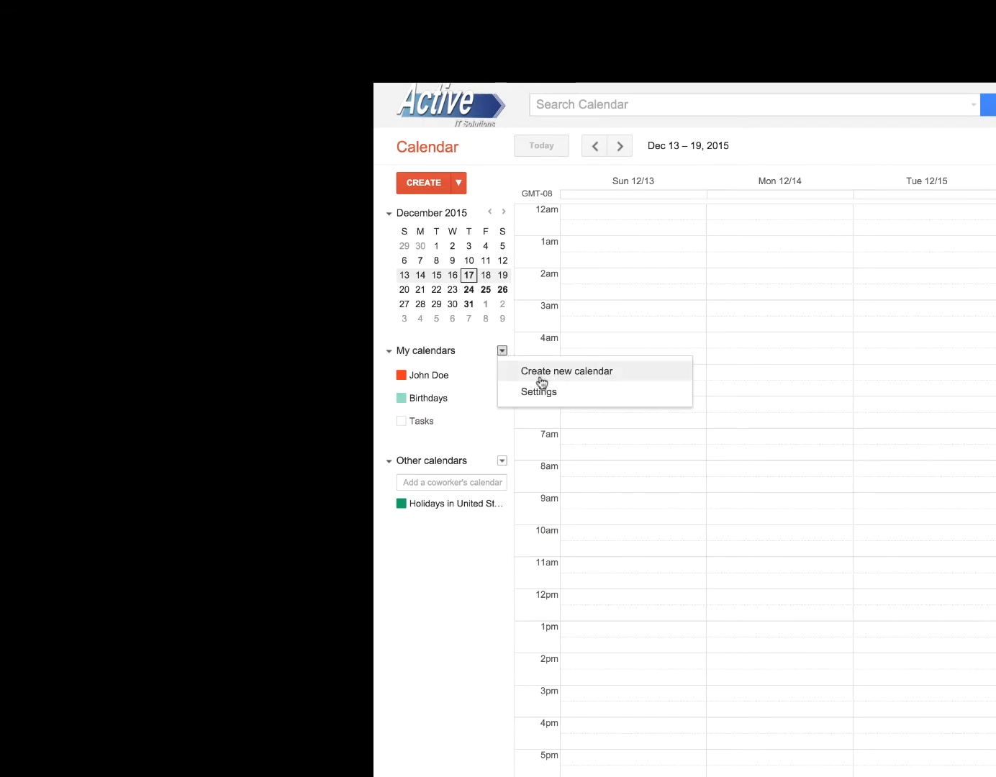
{"action": "left_click", "coordinate": [567, 372]}
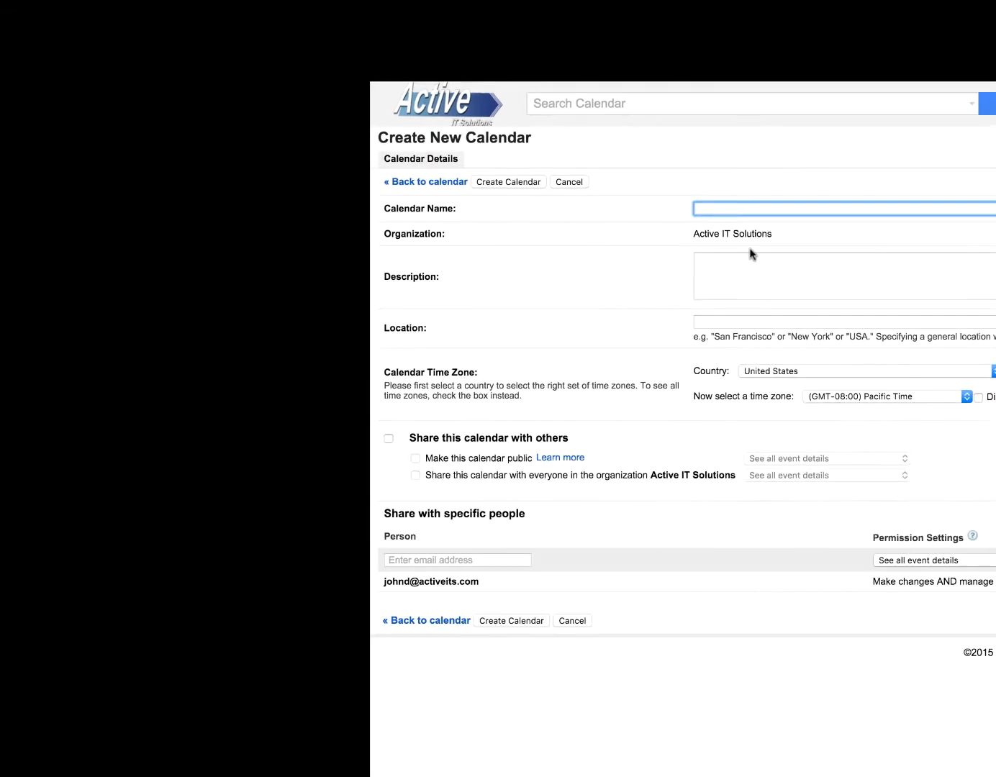
Step: Name the calendar 'Company Cal' and share it with everyone in the organization
{"action": "type", "text": "Company Cal"}
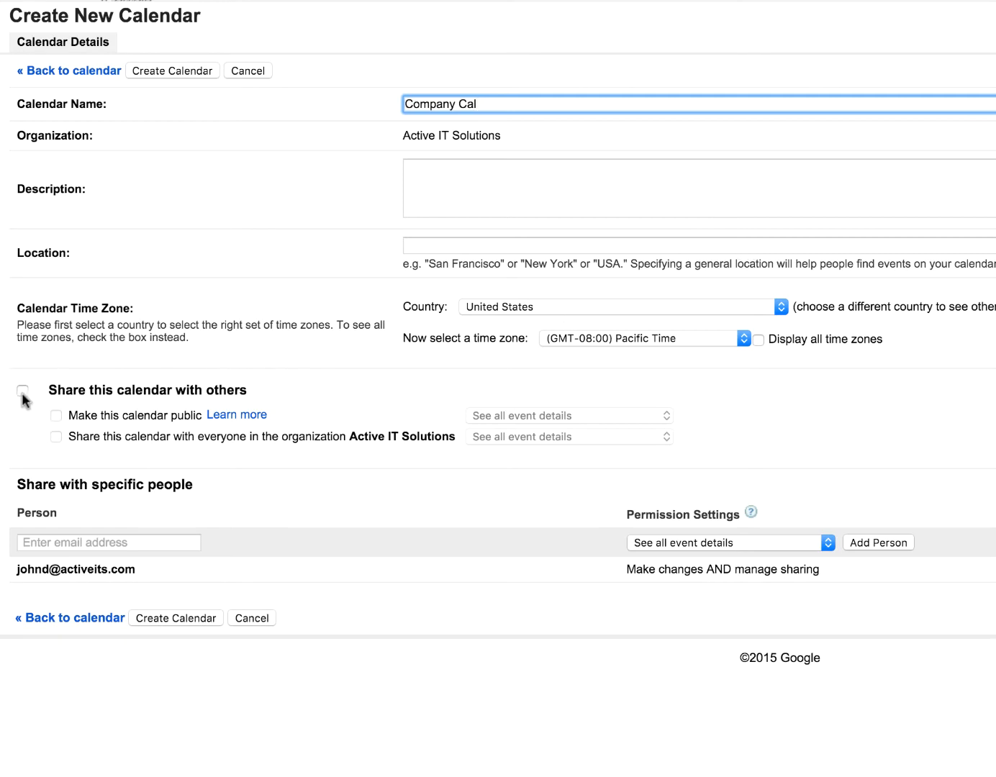
{"action": "left_click", "coordinate": [23, 391]}
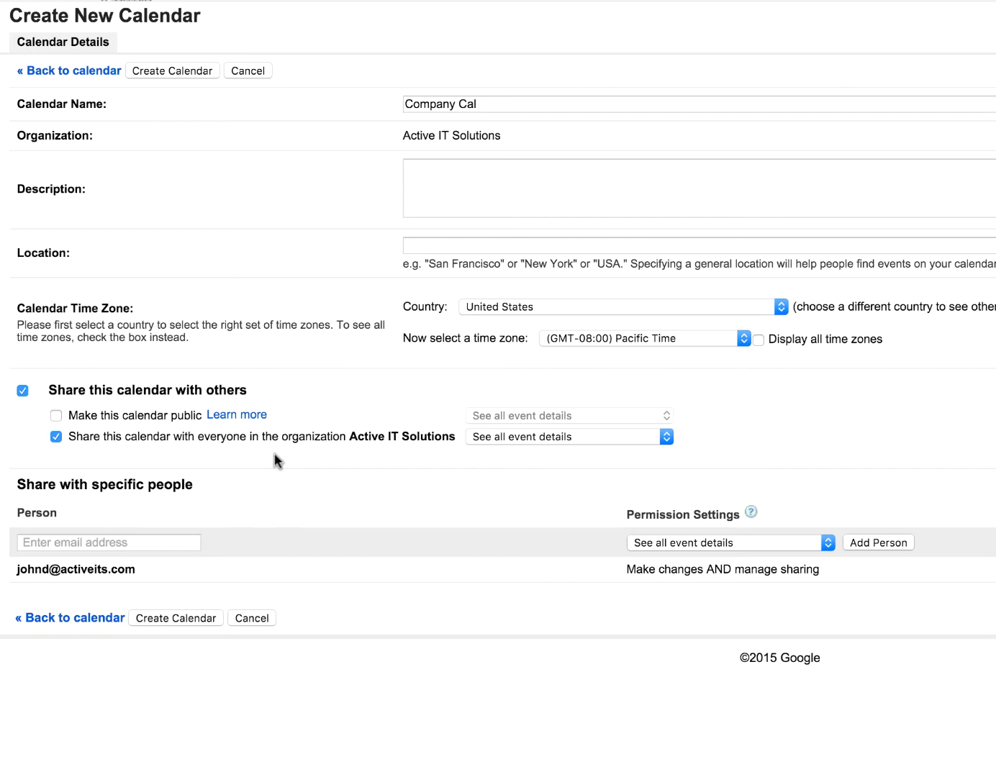
{"action": "mouse_move", "coordinate": [537, 443]}
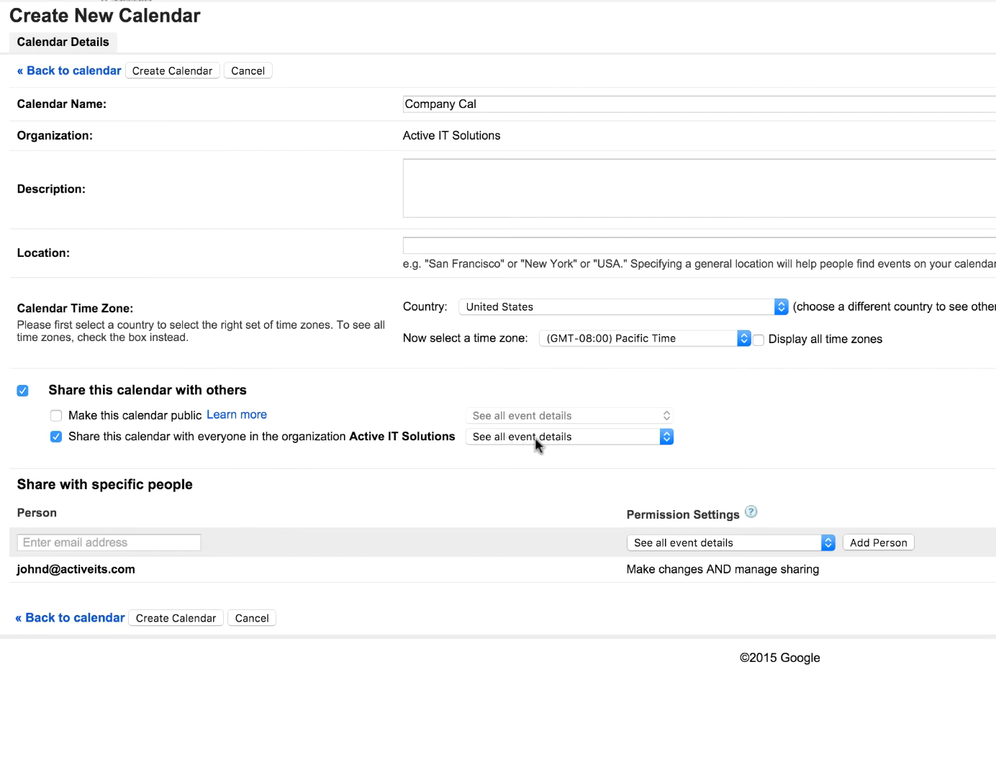
{"action": "mouse_move", "coordinate": [569, 448]}
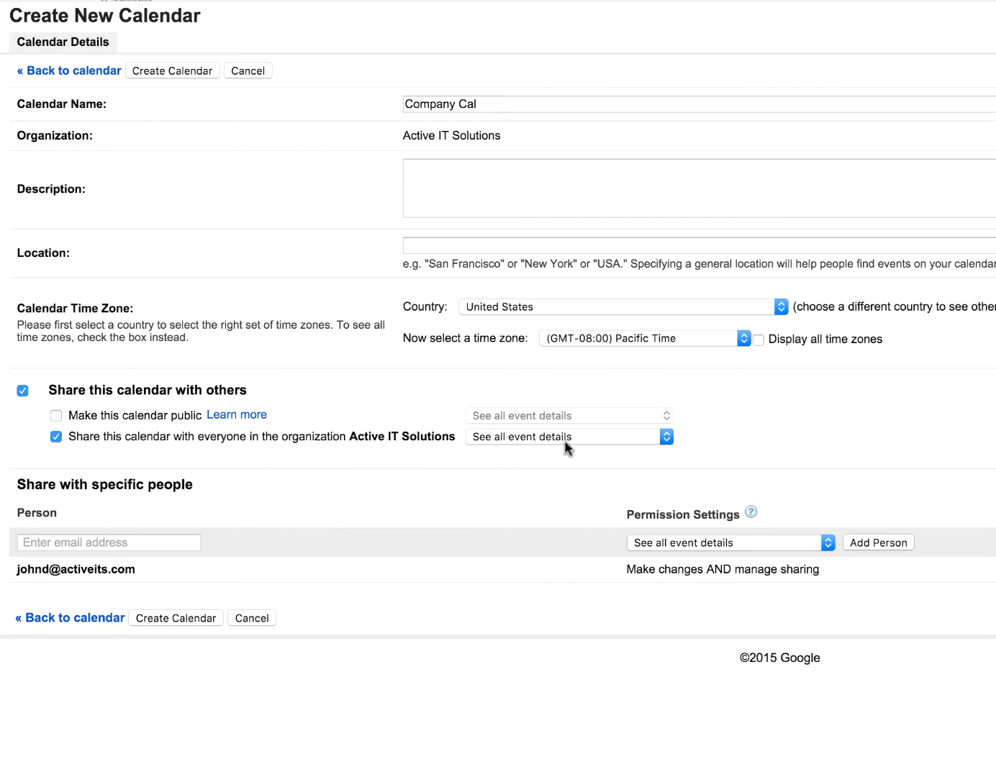
{"action": "mouse_move", "coordinate": [266, 307]}
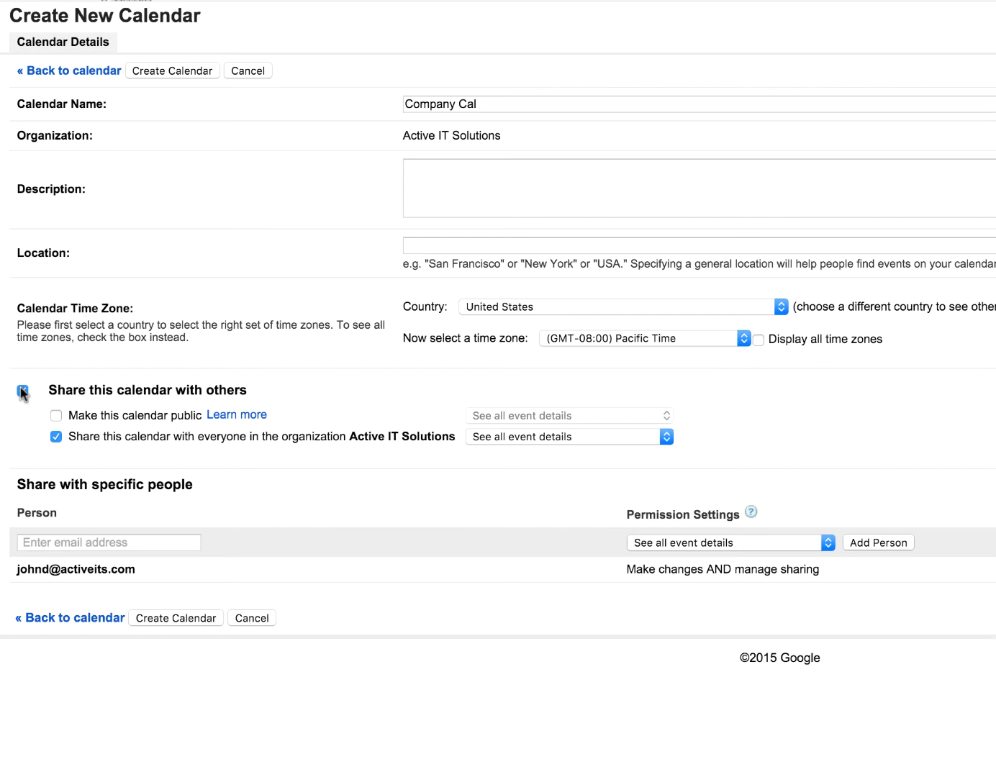
{"action": "left_click", "coordinate": [23, 391]}
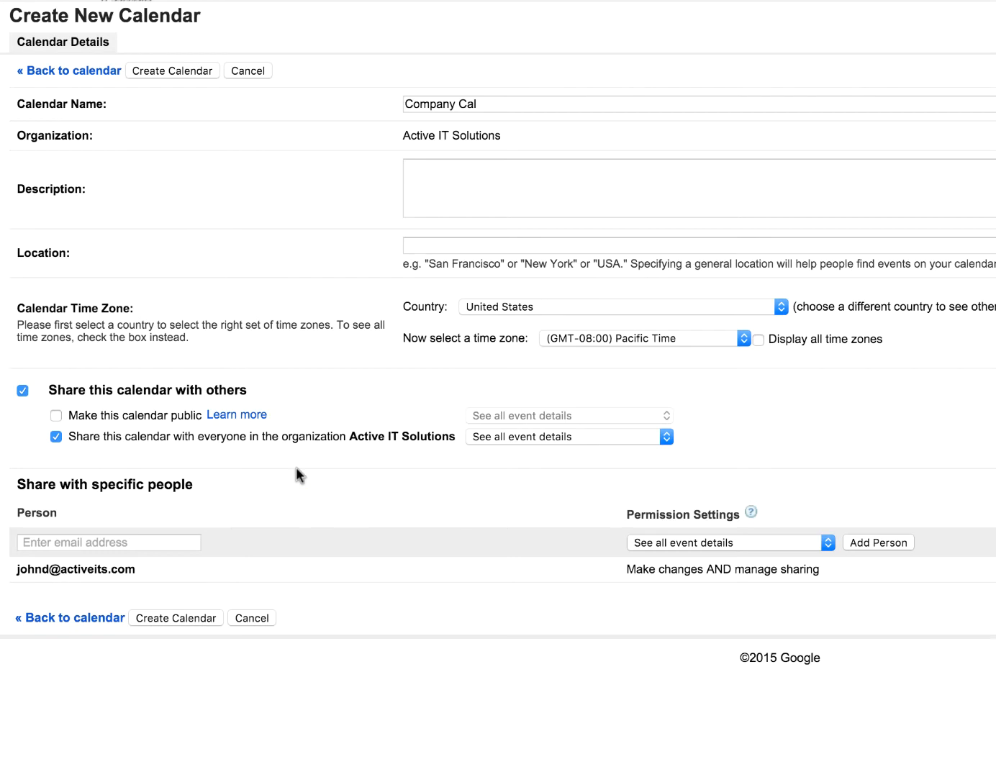
{"action": "left_click", "coordinate": [109, 543]}
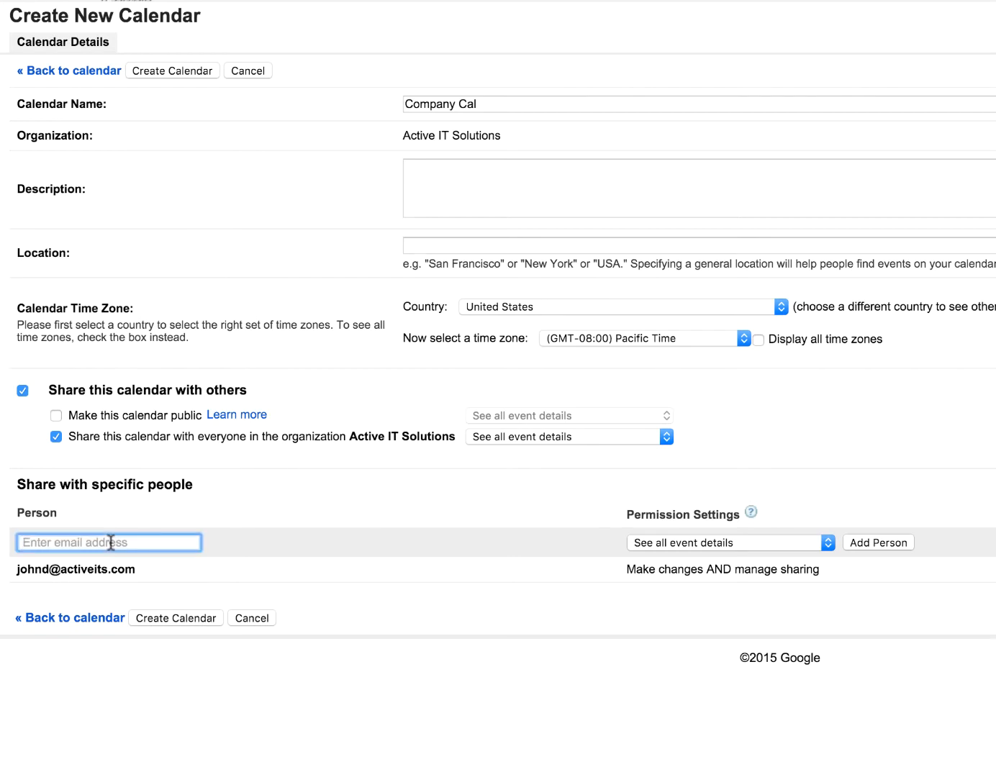
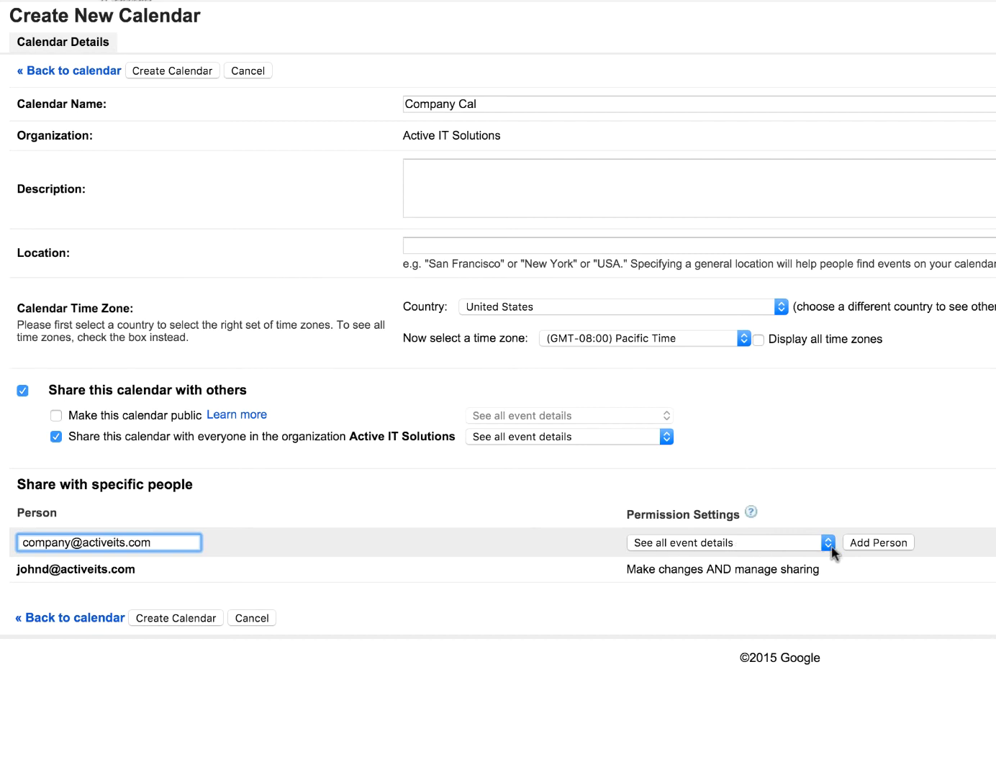
{"action": "mouse_move", "coordinate": [856, 558]}
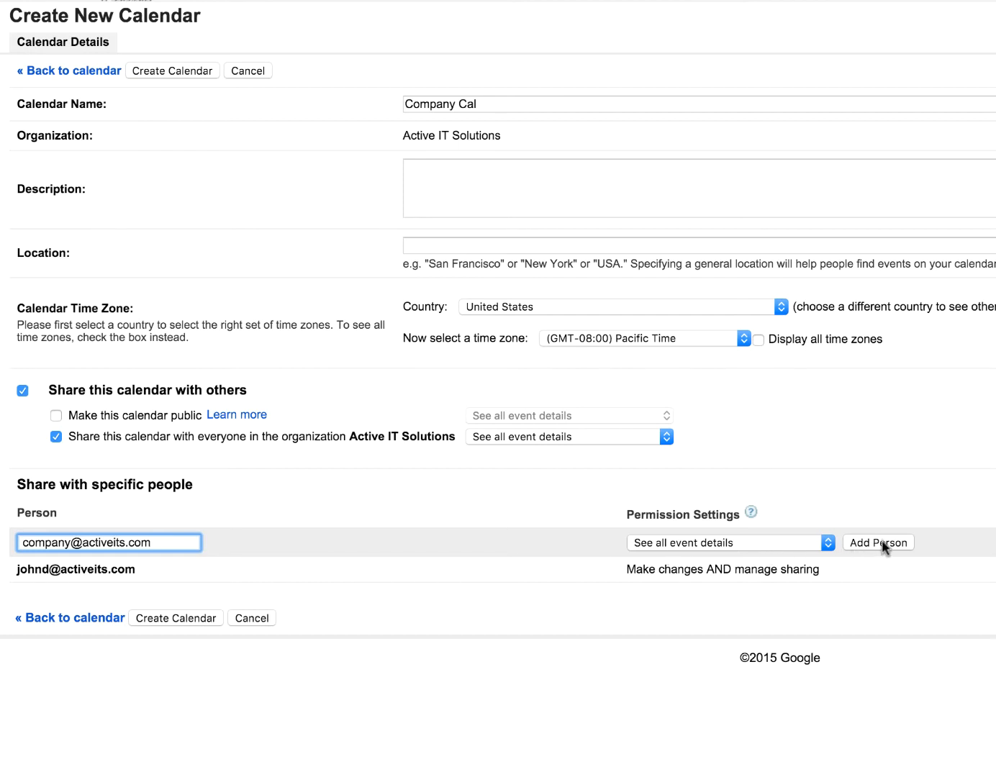
{"action": "left_click", "coordinate": [878, 541]}
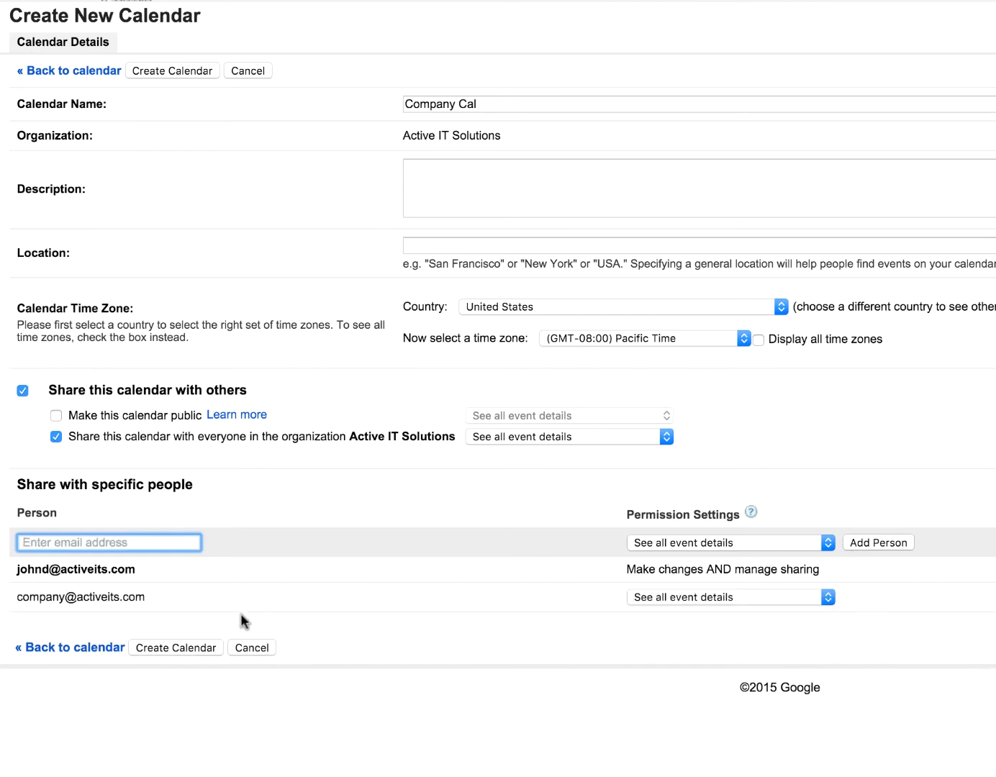
{"action": "mouse_move", "coordinate": [72, 623]}
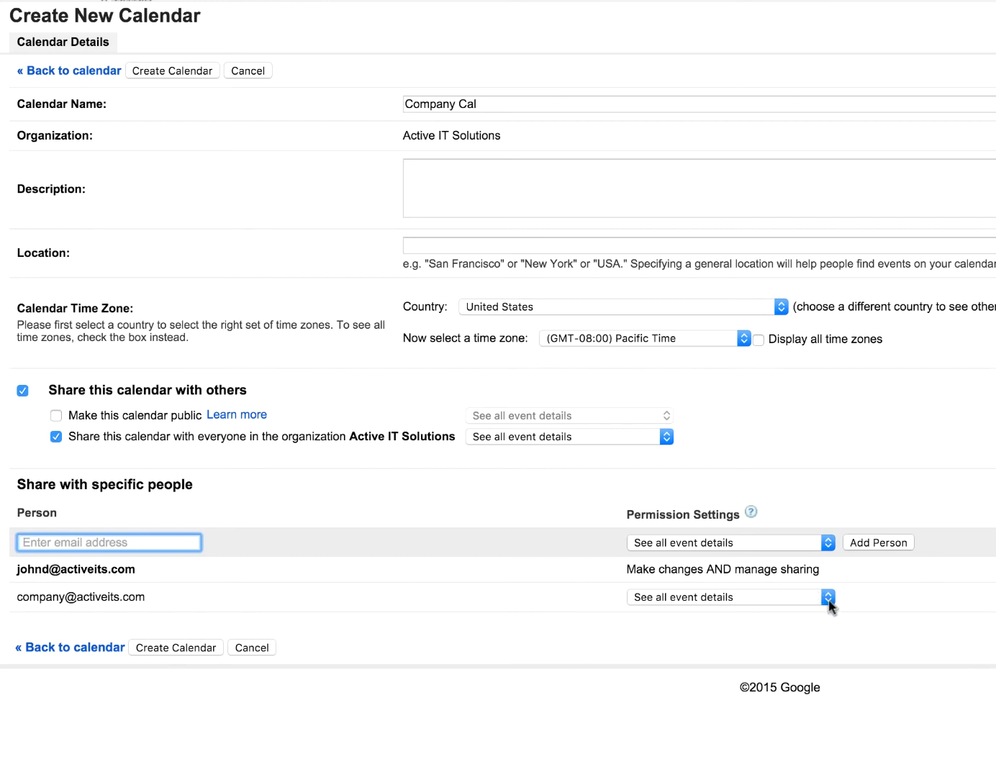
{"action": "left_click", "coordinate": [827, 597]}
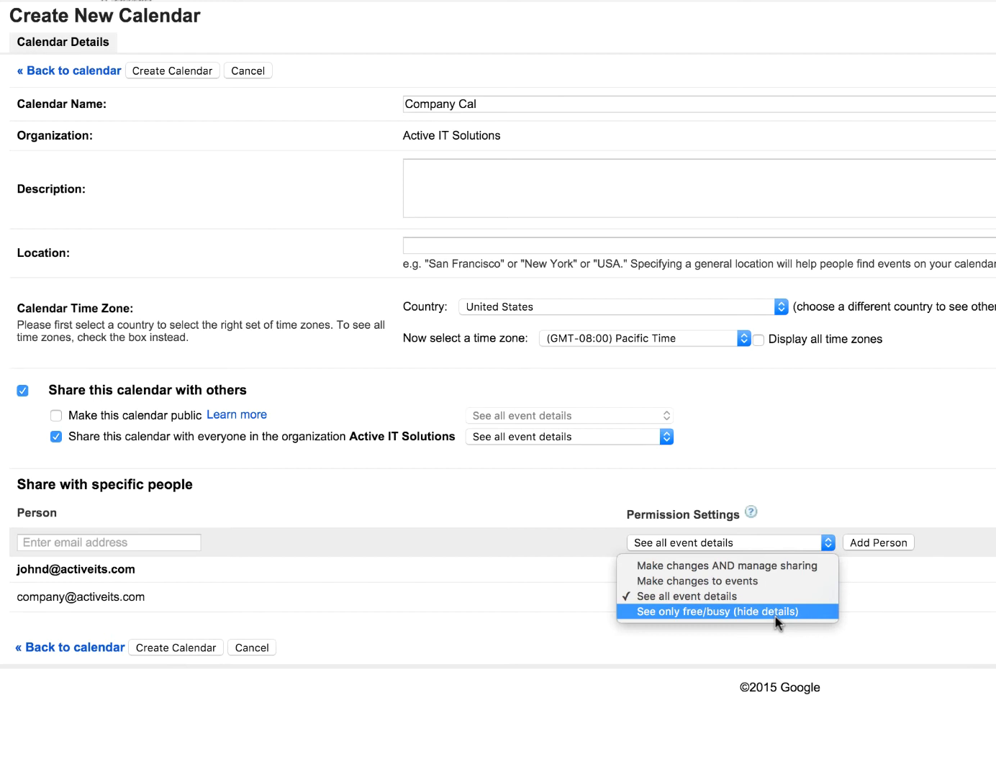
{"action": "mouse_move", "coordinate": [655, 619]}
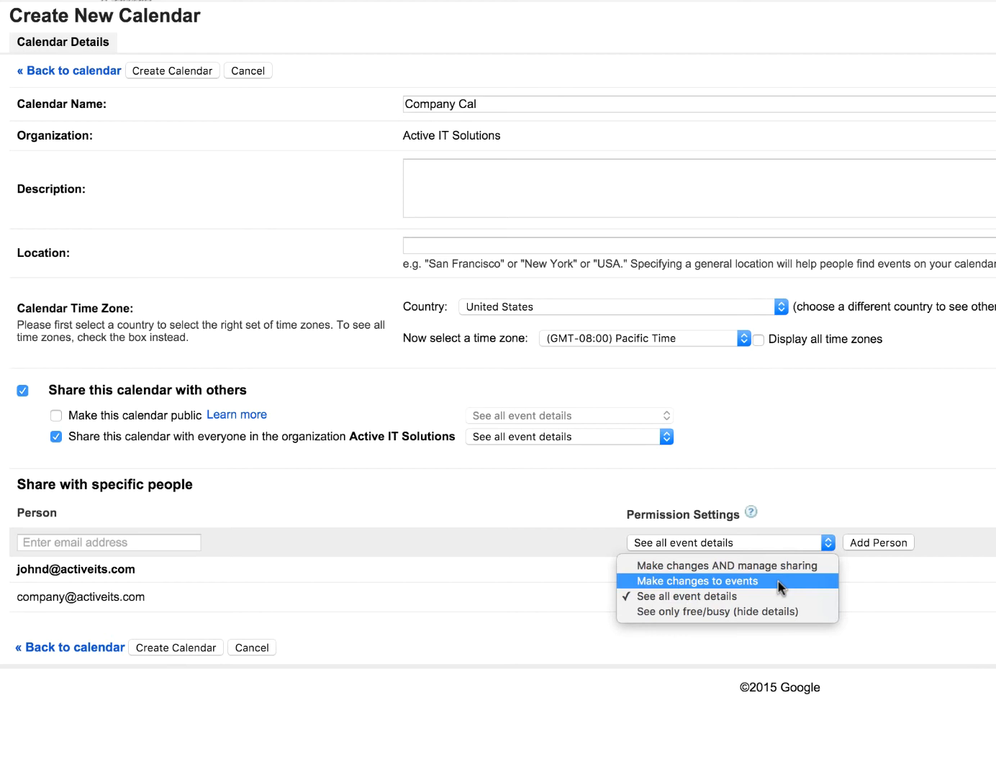
{"action": "mouse_move", "coordinate": [727, 564]}
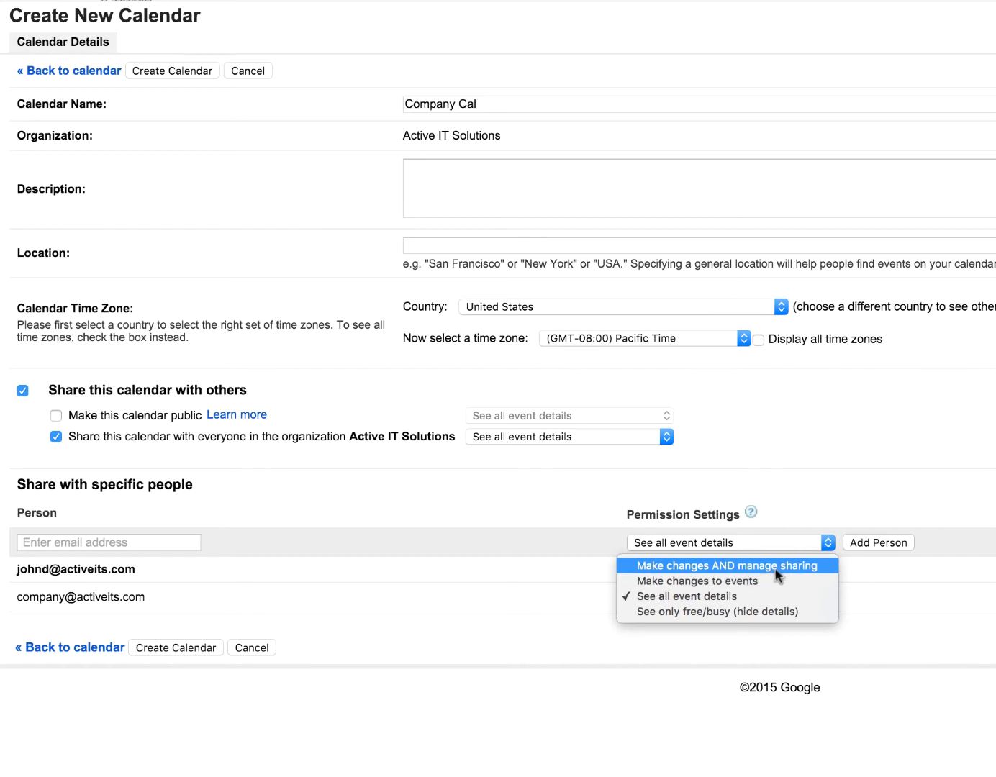
{"action": "mouse_move", "coordinate": [734, 573]}
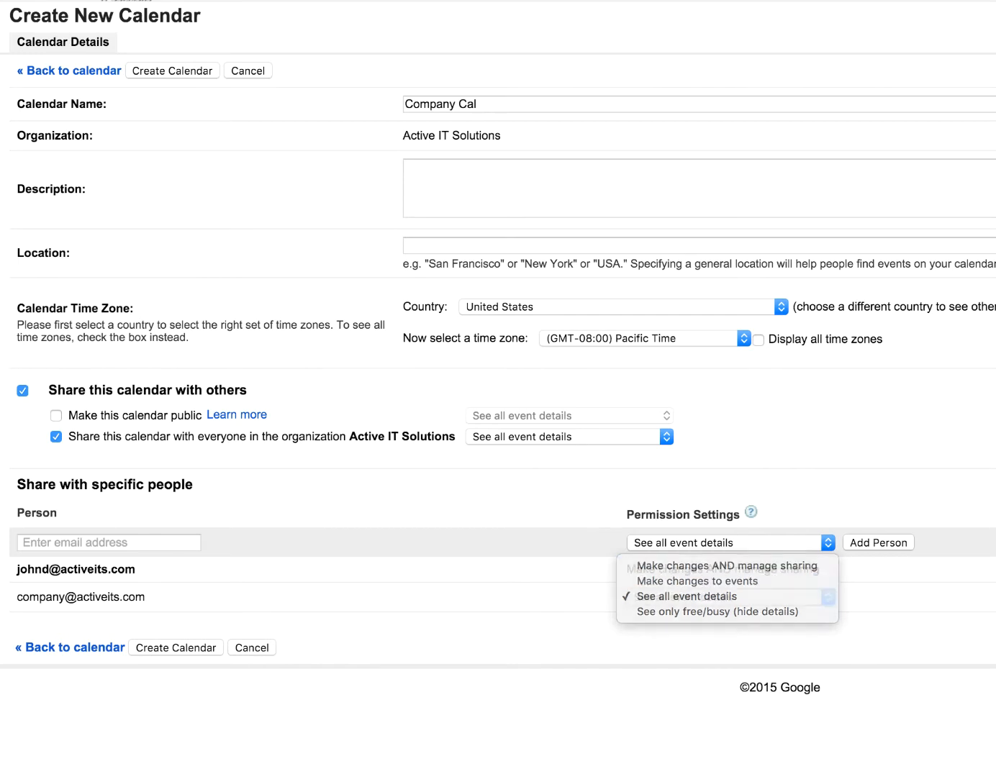
{"action": "left_click", "coordinate": [725, 564]}
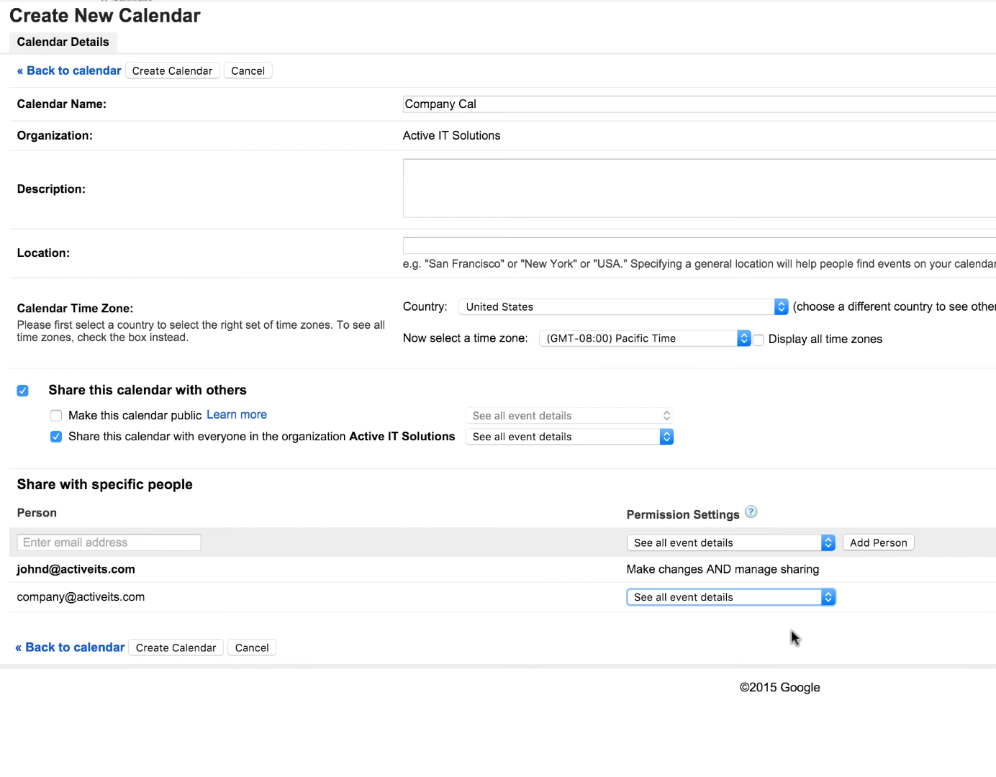
{"action": "mouse_move", "coordinate": [711, 617]}
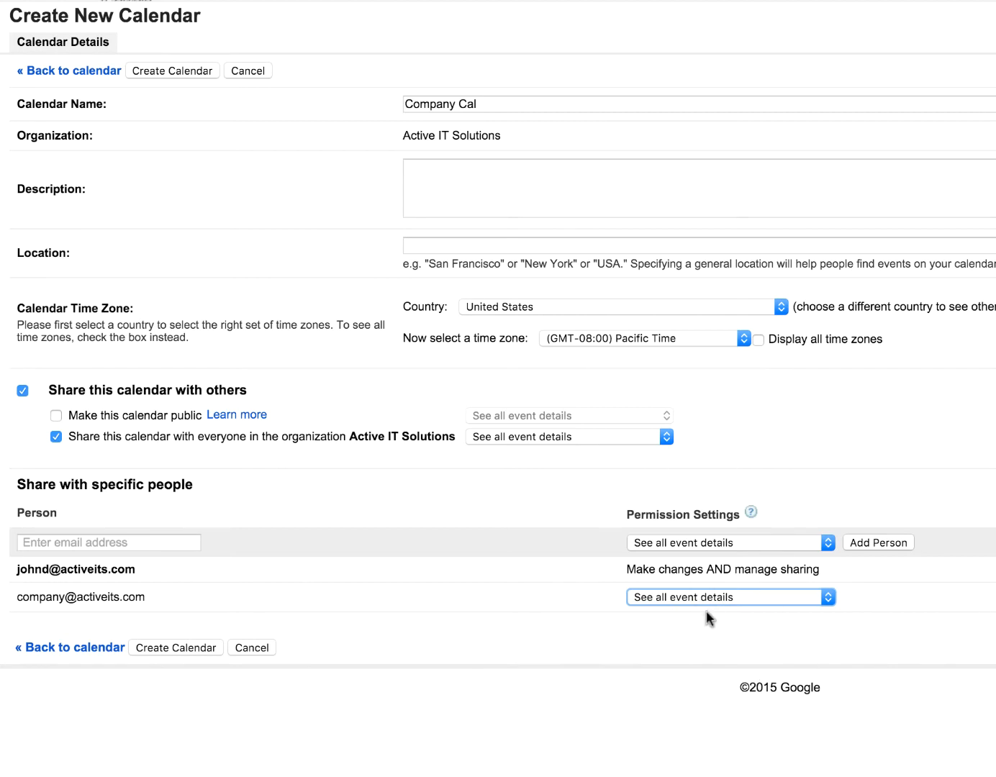
{"action": "left_click", "coordinate": [110, 541]}
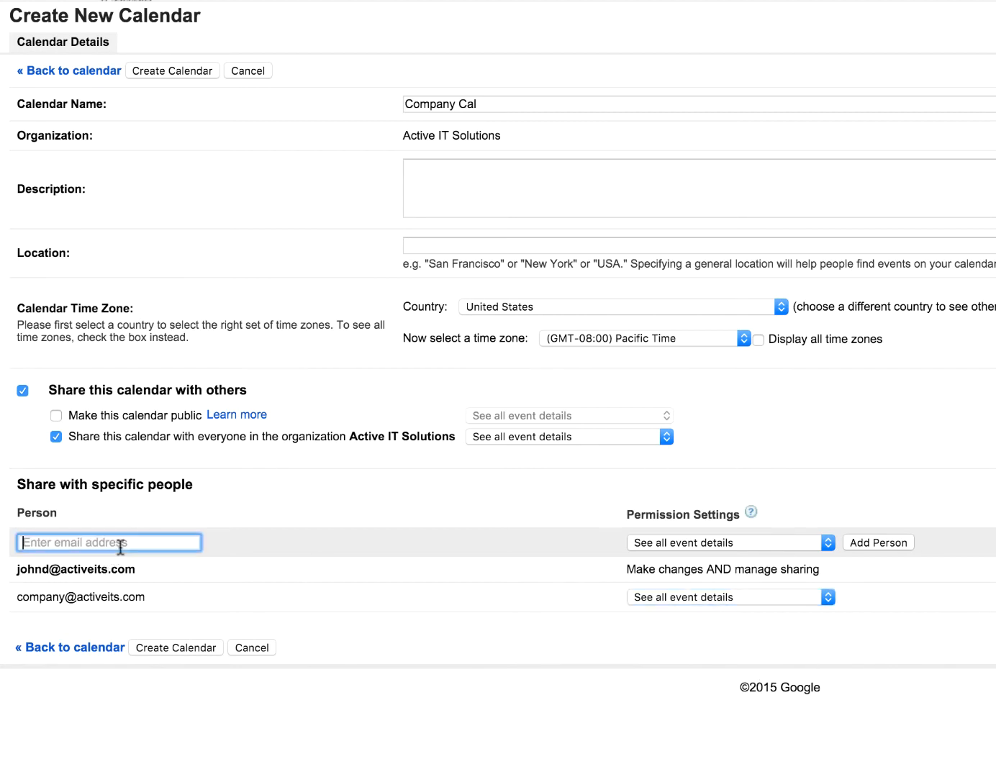
{"action": "type", "text": "jim"}
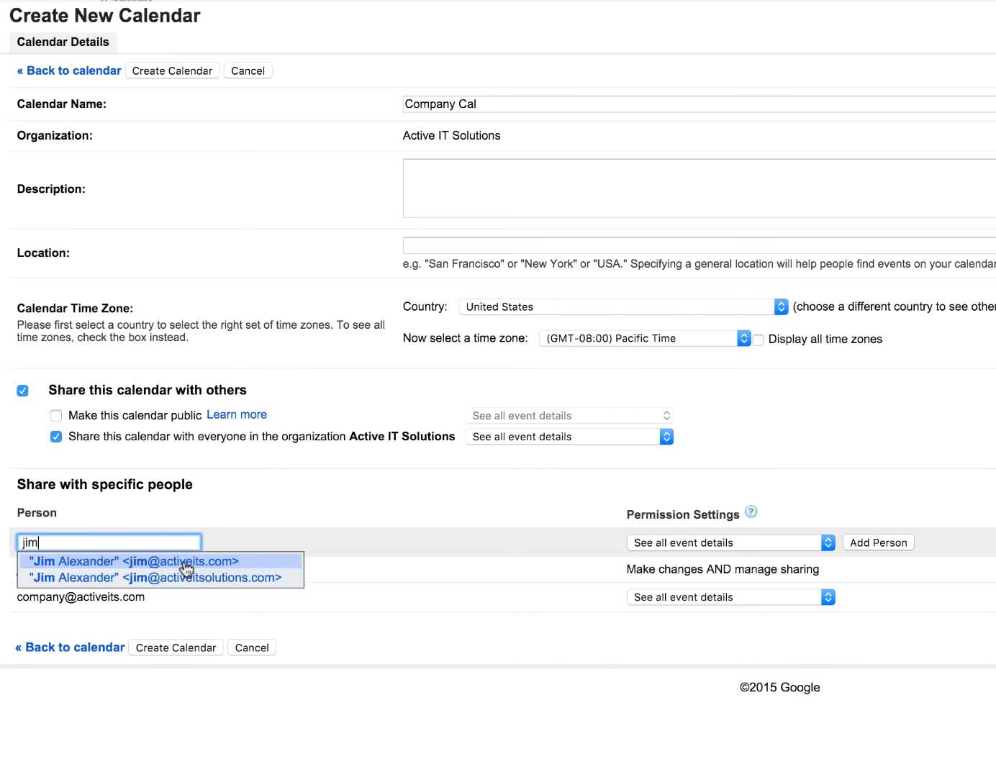
{"action": "left_click", "coordinate": [133, 561]}
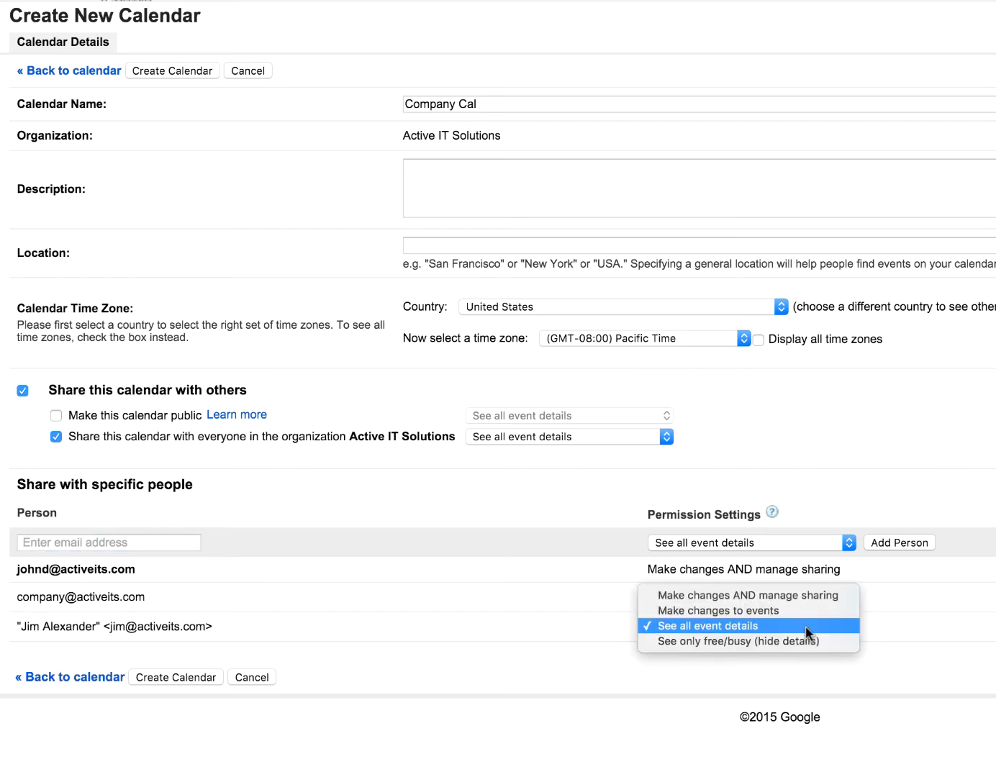
{"action": "mouse_move", "coordinate": [731, 610]}
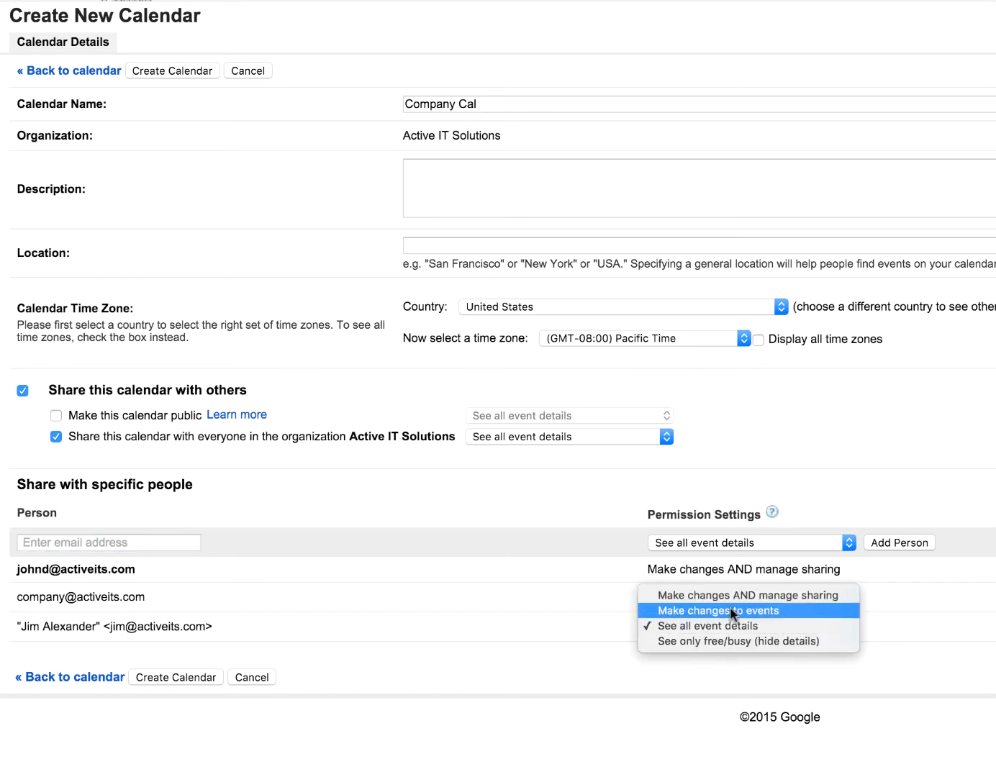
{"action": "left_click", "coordinate": [717, 610]}
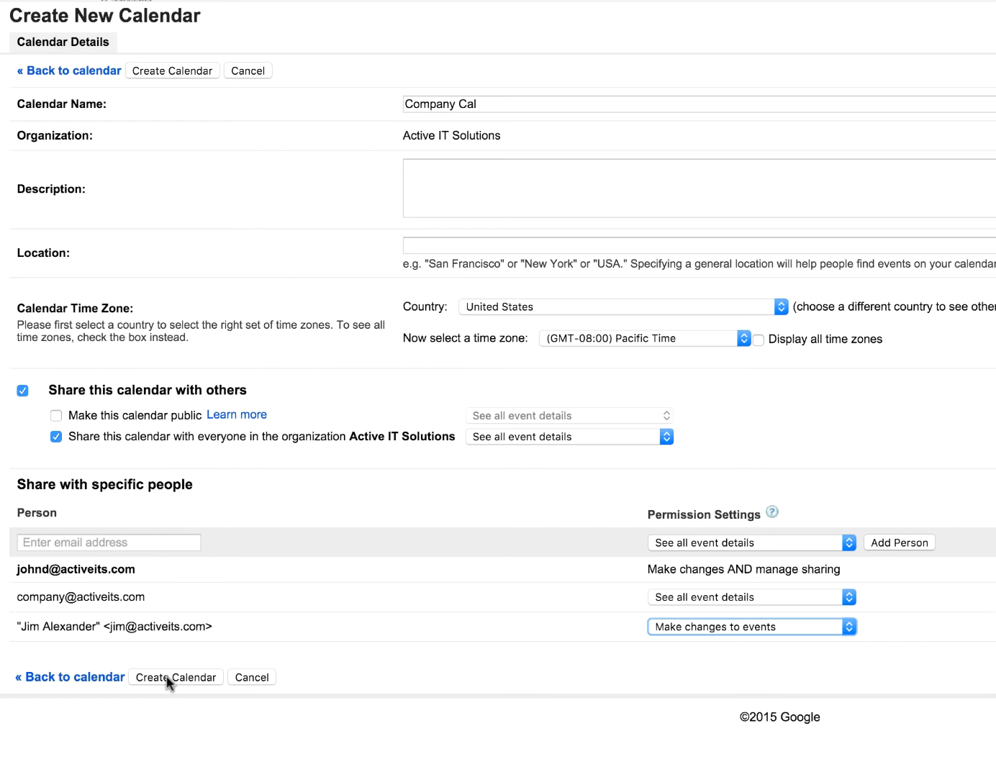
{"action": "left_click", "coordinate": [174, 676]}
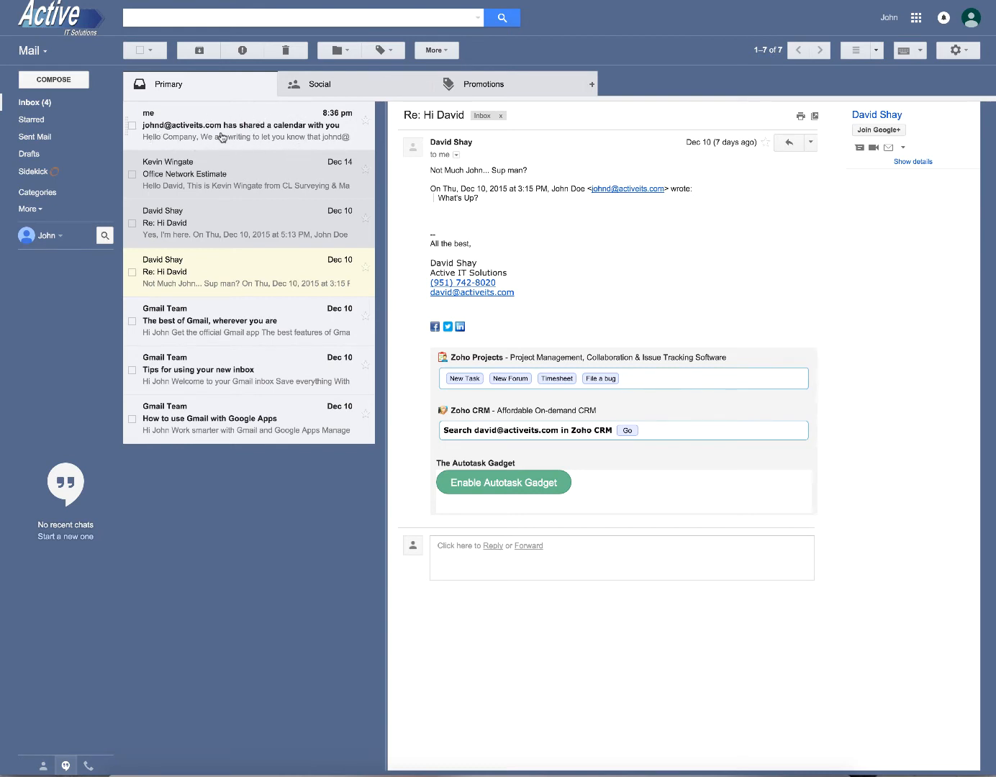
Step: Read the 'has shared a calendar with you' email and show the signed-in accounts list
{"action": "left_click", "coordinate": [245, 125]}
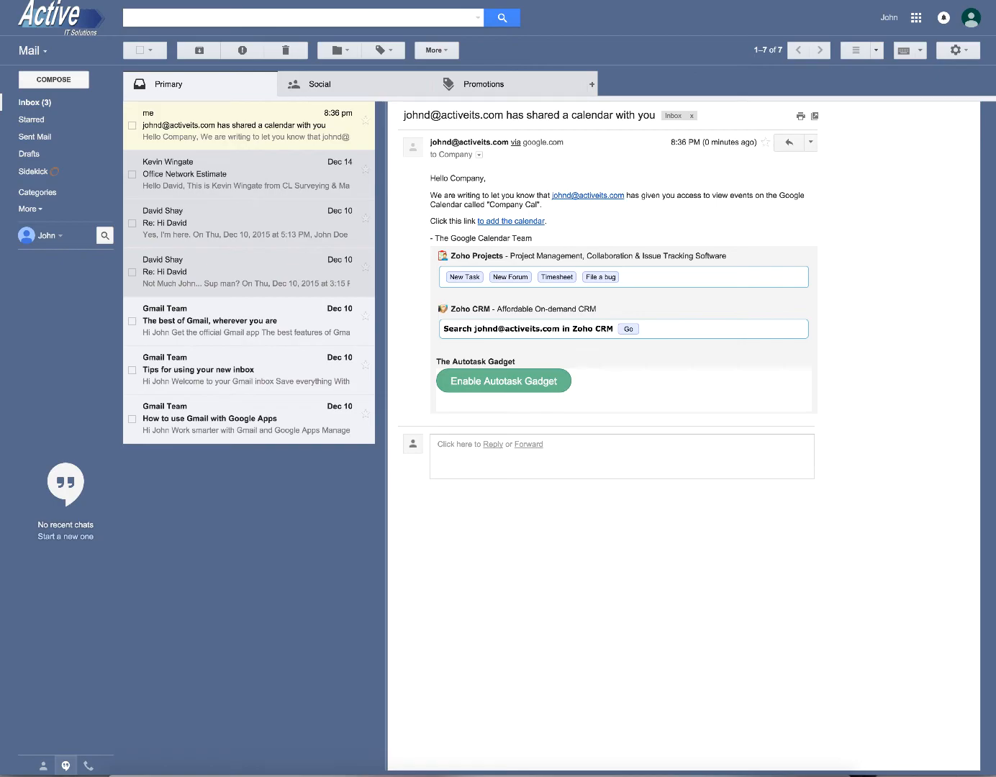
{"action": "left_click", "coordinate": [511, 222]}
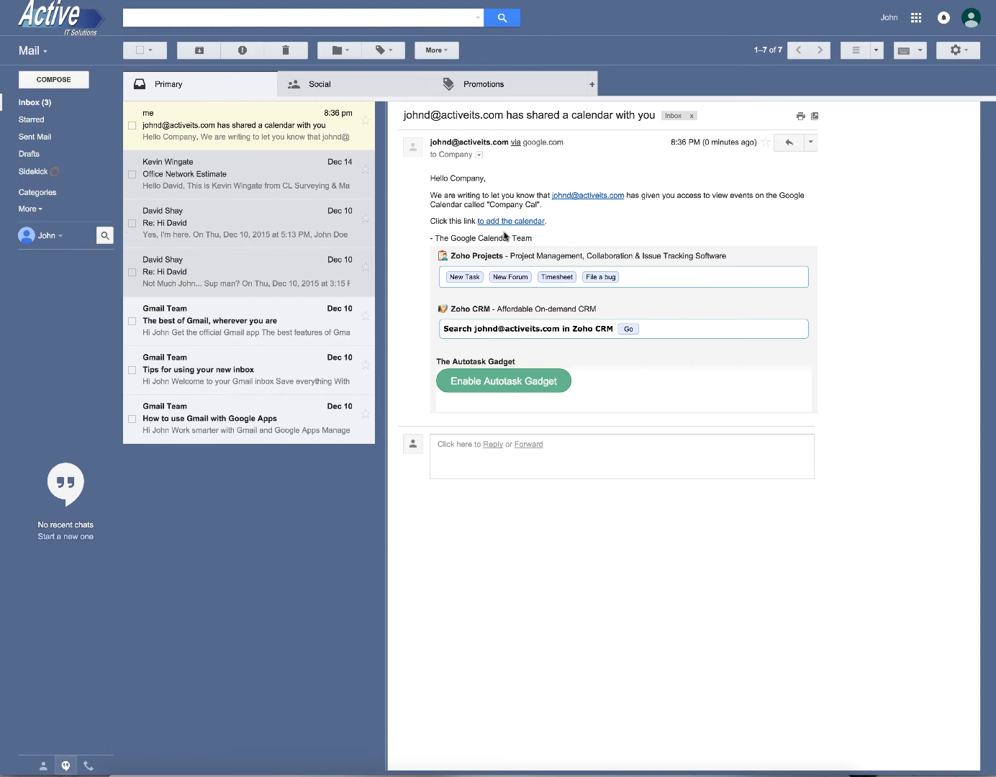
{"action": "mouse_move", "coordinate": [885, 105]}
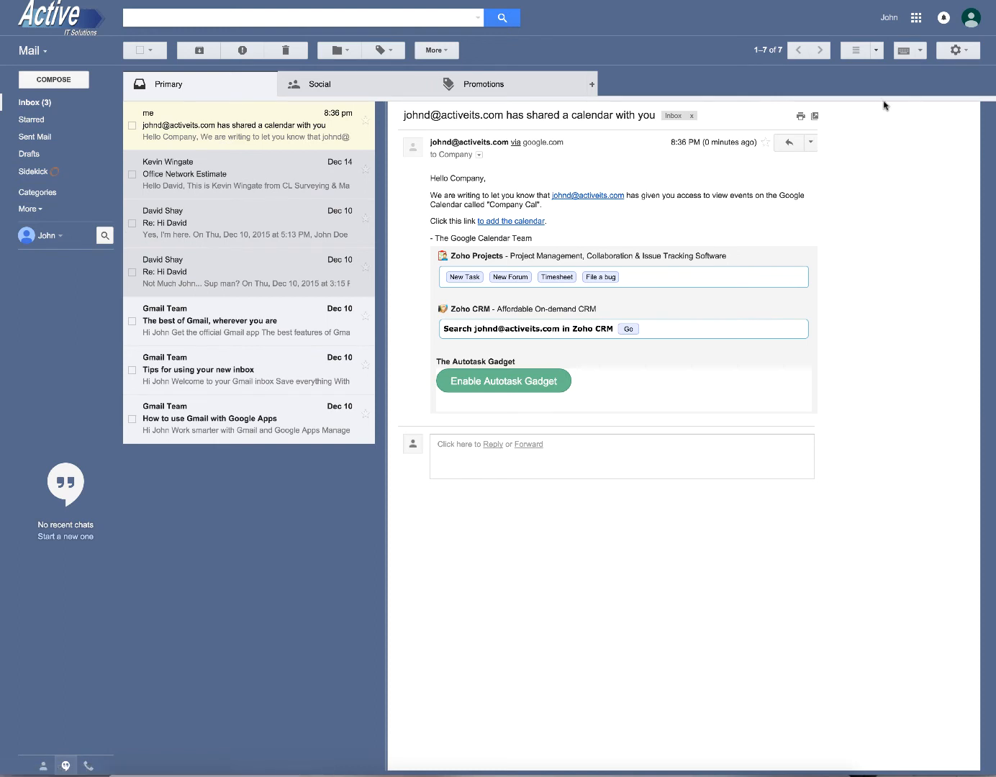
{"action": "left_click", "coordinate": [972, 17]}
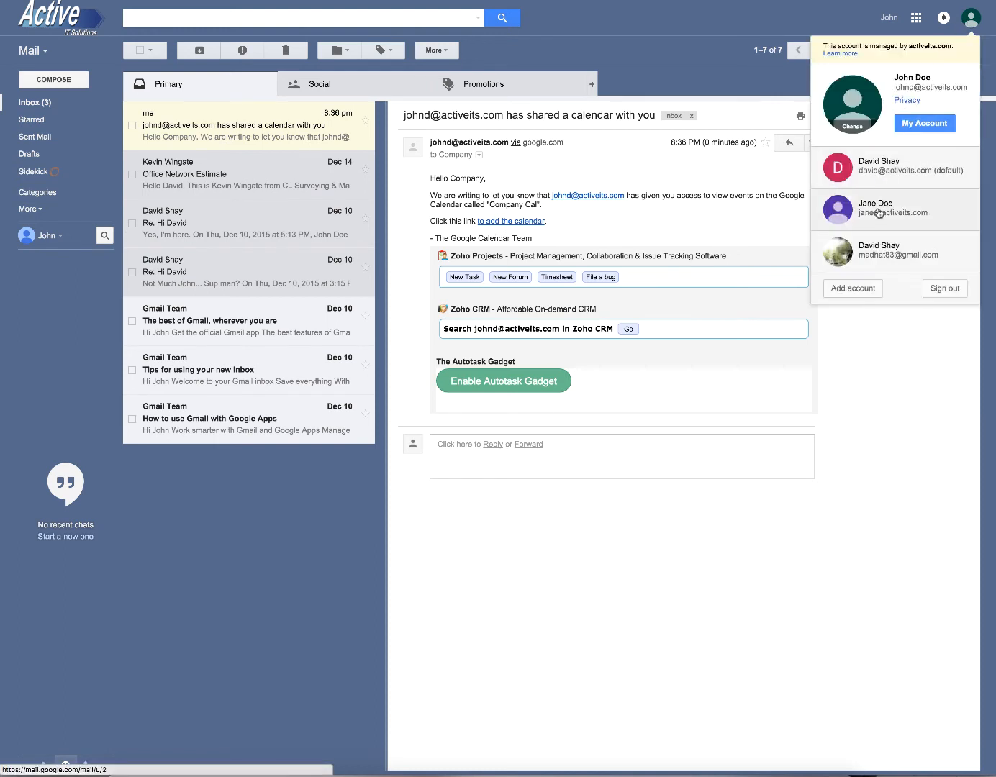
{"action": "left_click", "coordinate": [875, 210]}
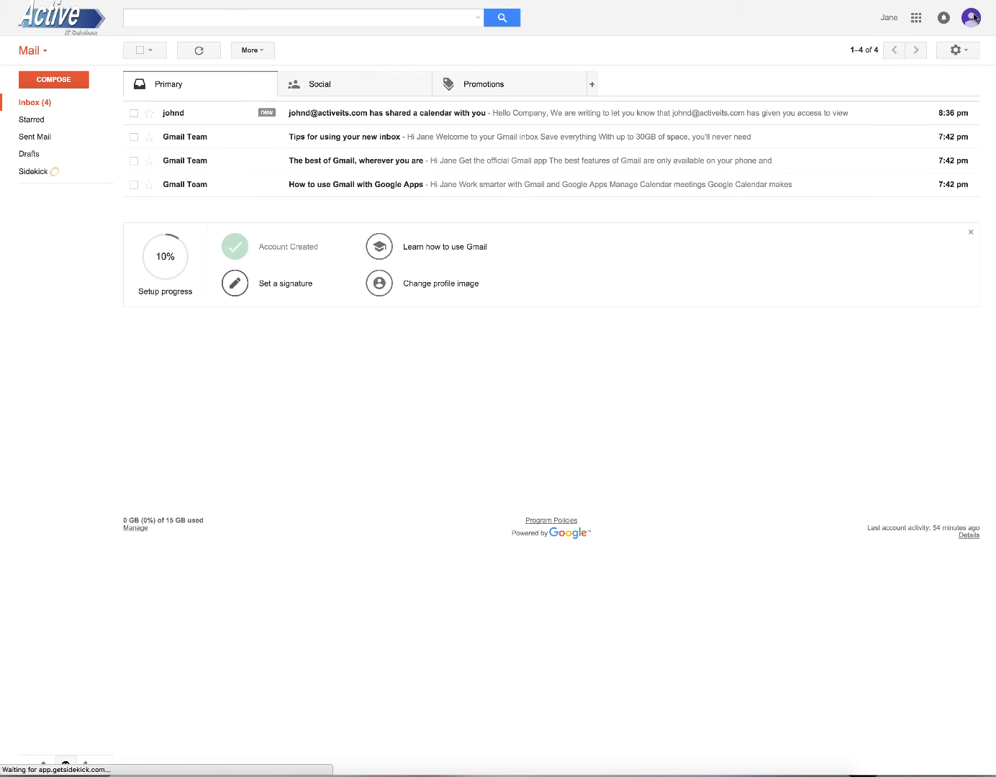
{"action": "left_click", "coordinate": [916, 17]}
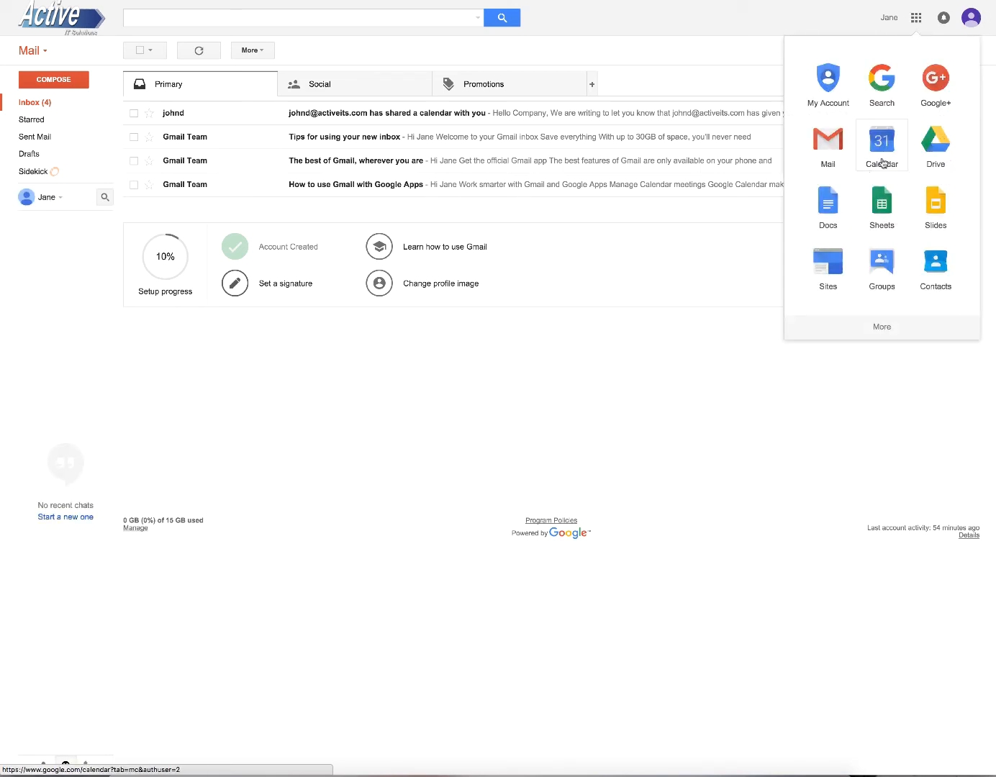
{"action": "left_click", "coordinate": [881, 141]}
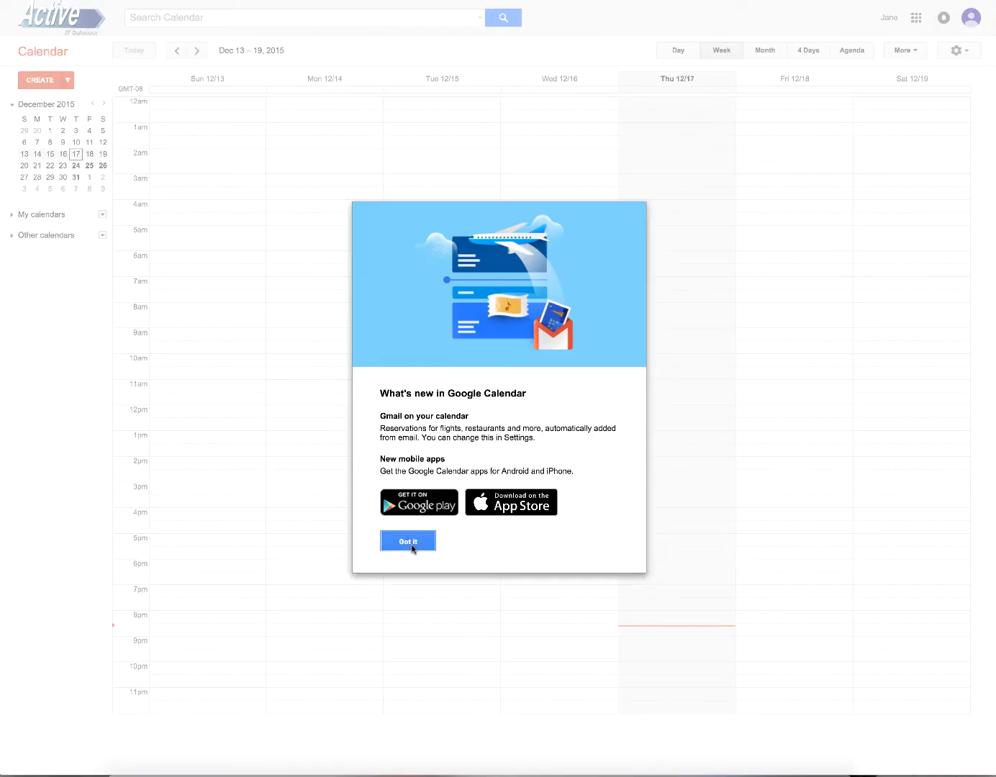
{"action": "left_click", "coordinate": [407, 542]}
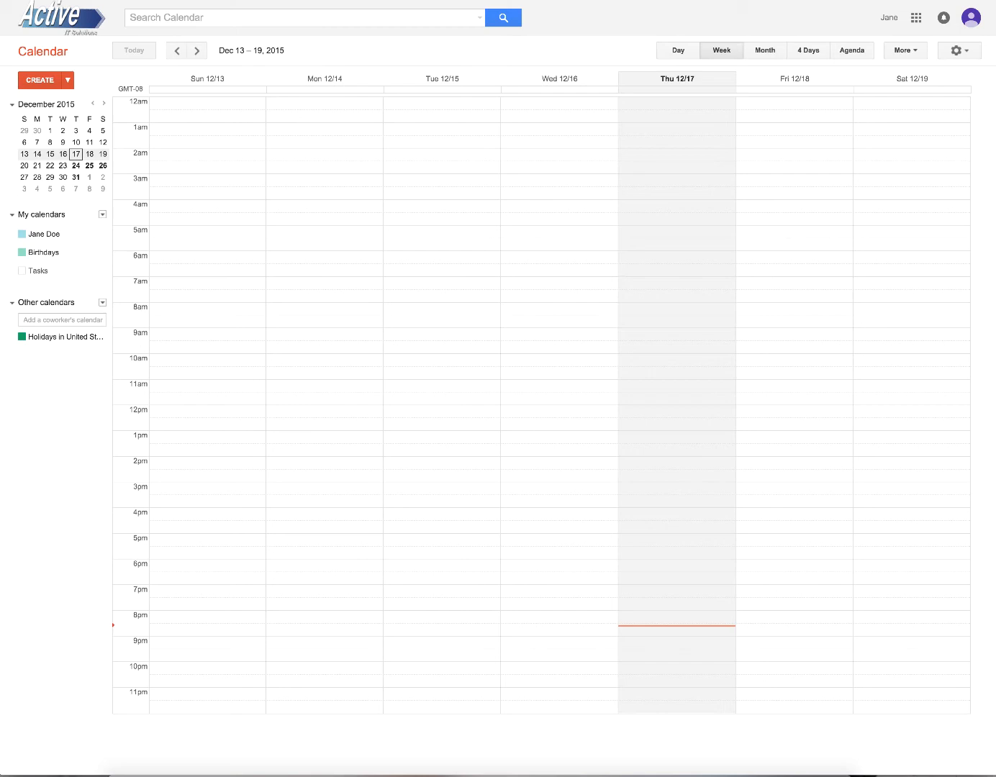
{"action": "mouse_move", "coordinate": [332, 276]}
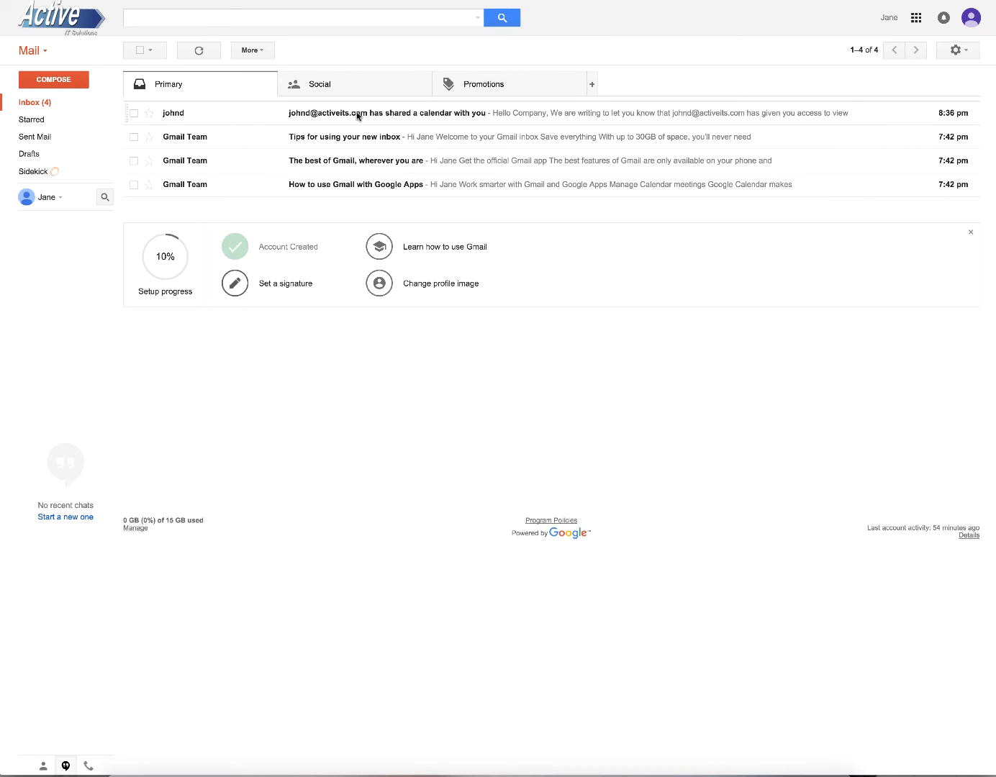
Step: Add Company Cal to Jane's other calendars from the share email link and discard the stray untitled event
{"action": "left_click", "coordinate": [381, 112]}
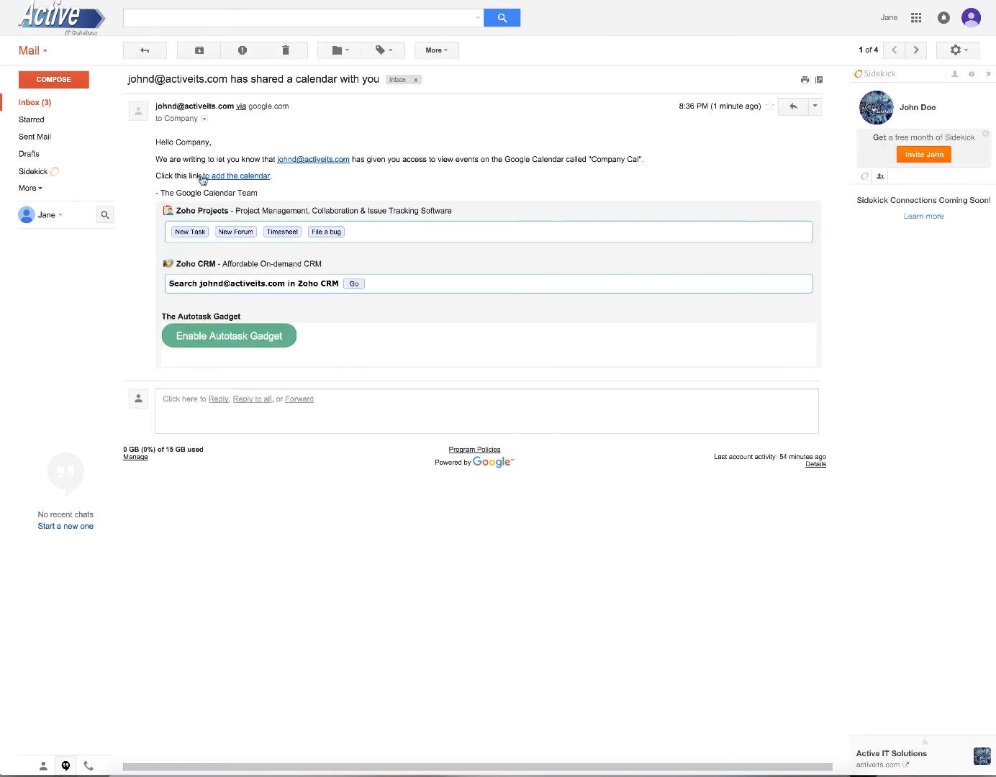
{"action": "left_click", "coordinate": [239, 175]}
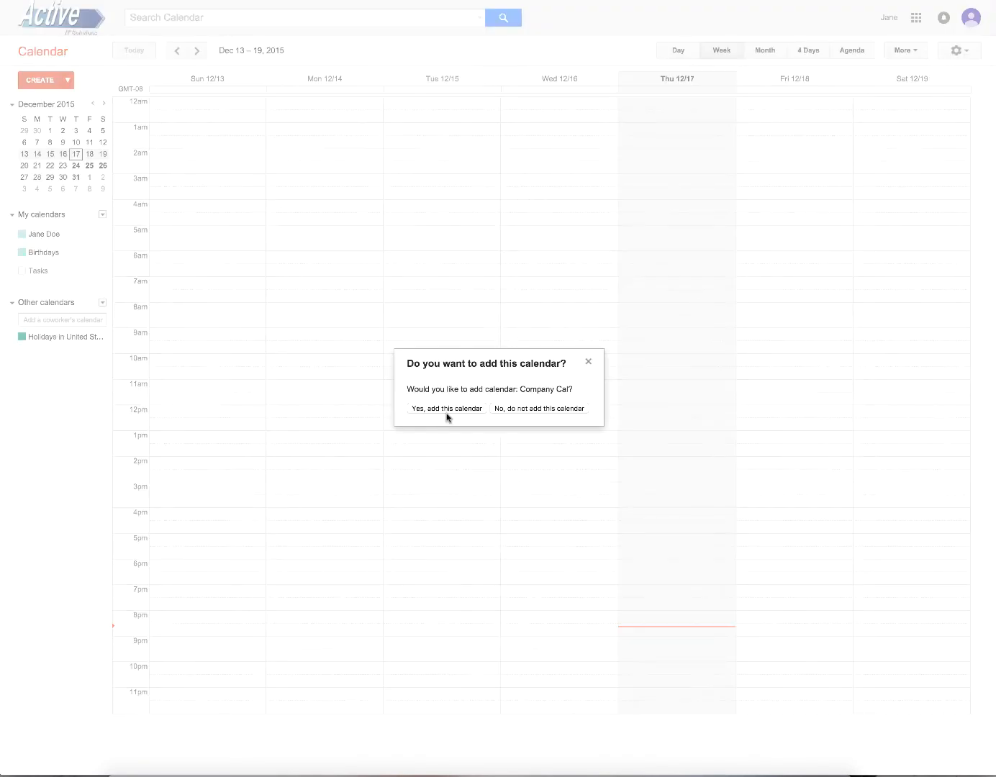
{"action": "mouse_move", "coordinate": [423, 415]}
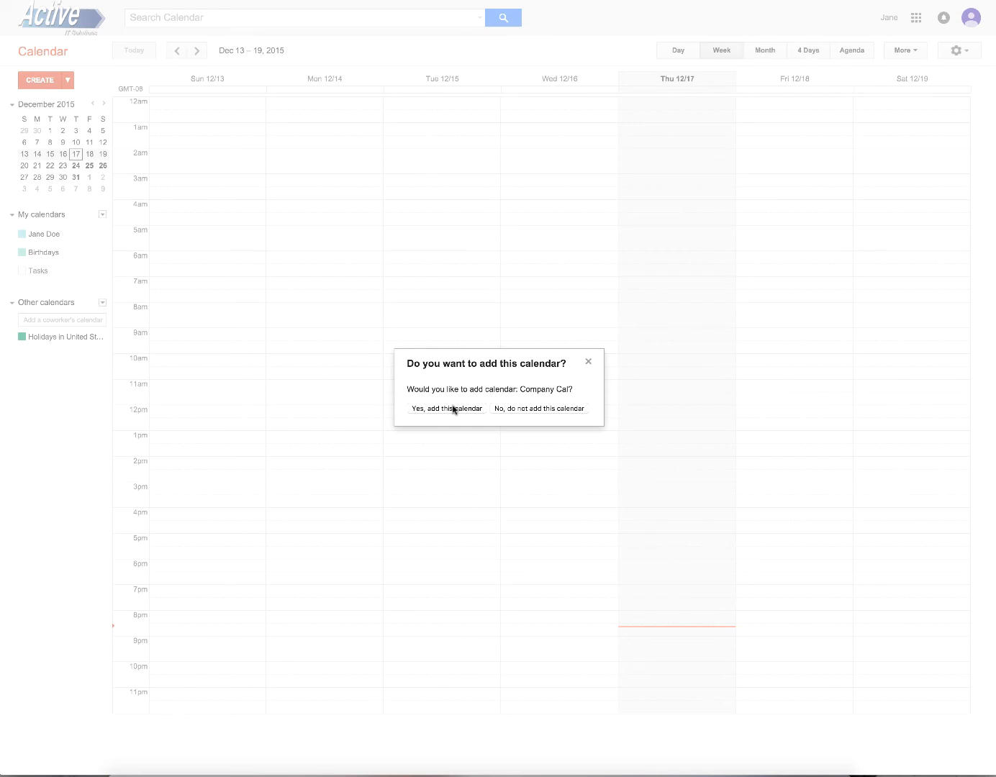
{"action": "left_click", "coordinate": [446, 409]}
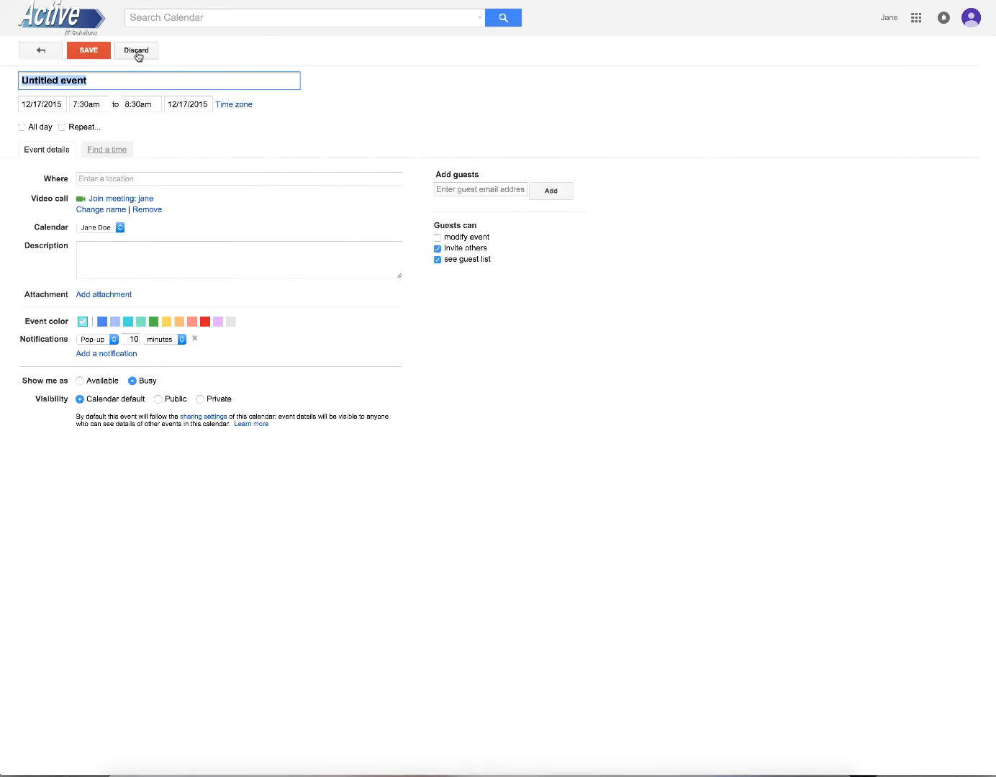
{"action": "left_click", "coordinate": [136, 51]}
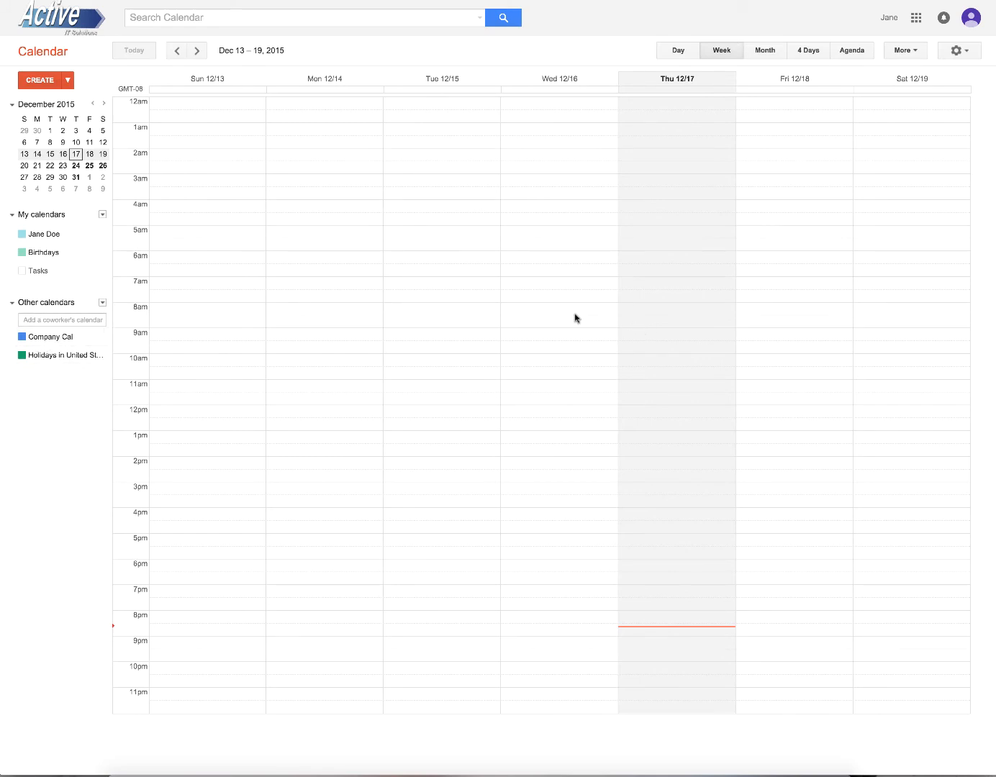
{"action": "left_click", "coordinate": [676, 288]}
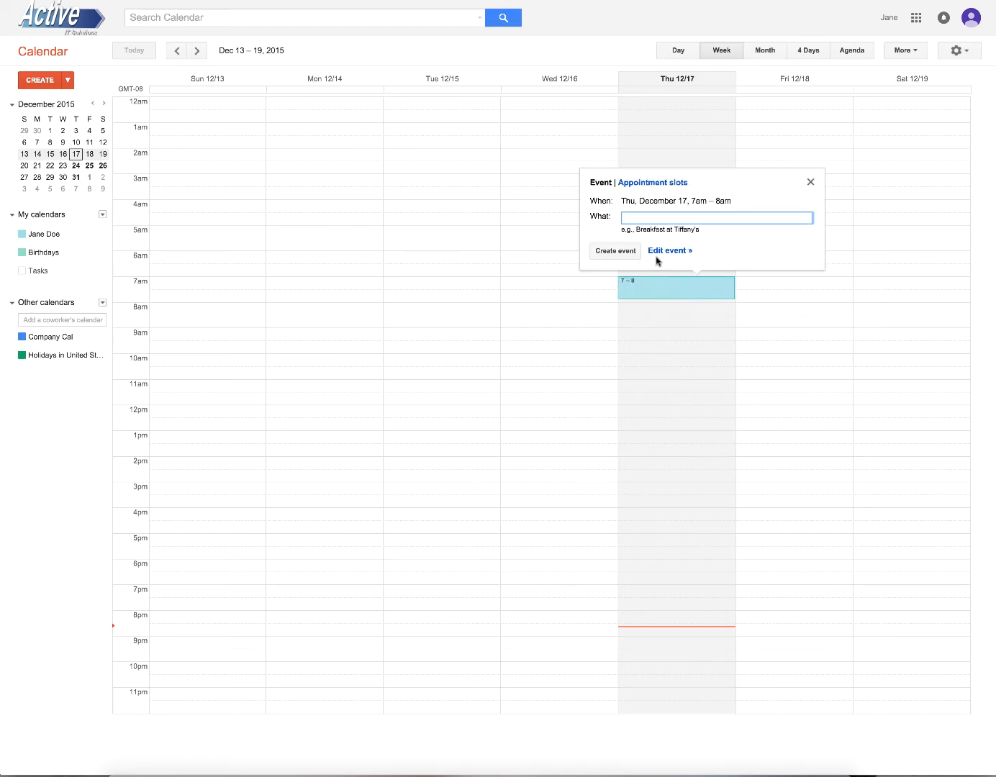
{"action": "mouse_move", "coordinate": [779, 265]}
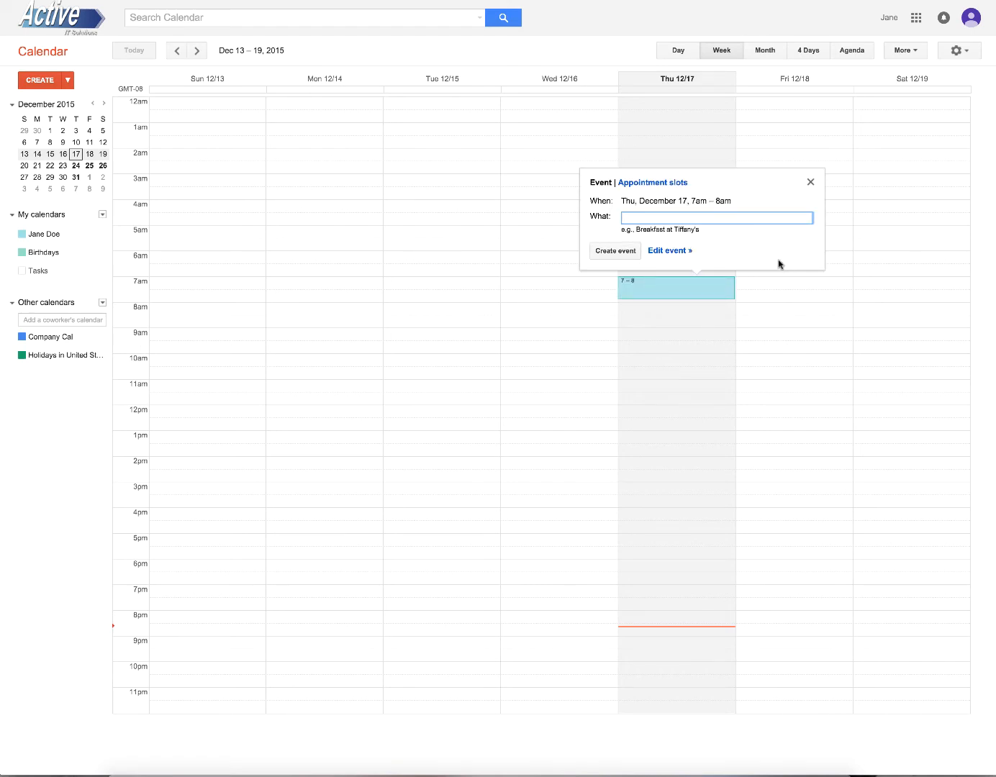
{"action": "mouse_move", "coordinate": [442, 115]}
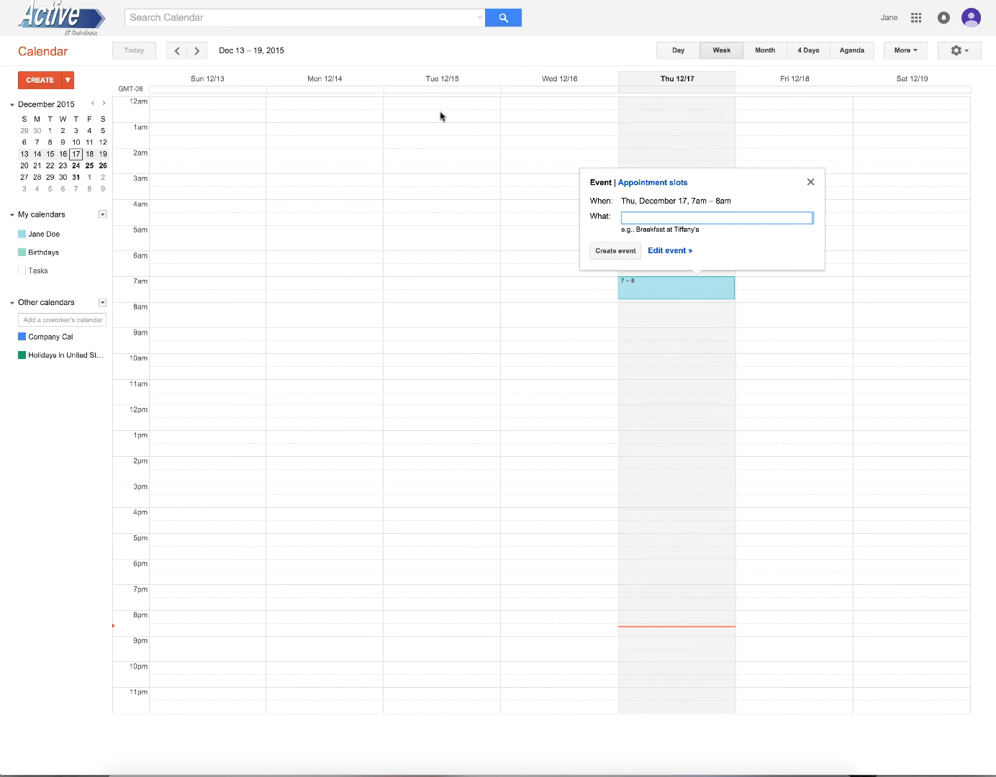
{"action": "left_click", "coordinate": [810, 181]}
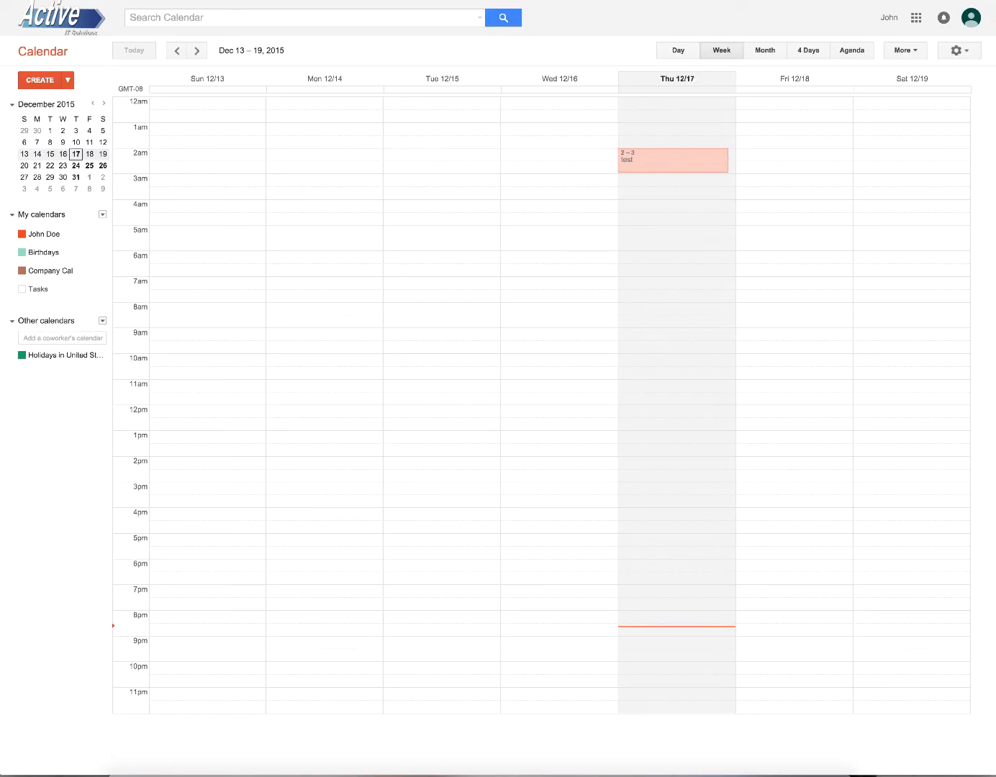
{"action": "mouse_move", "coordinate": [515, 276]}
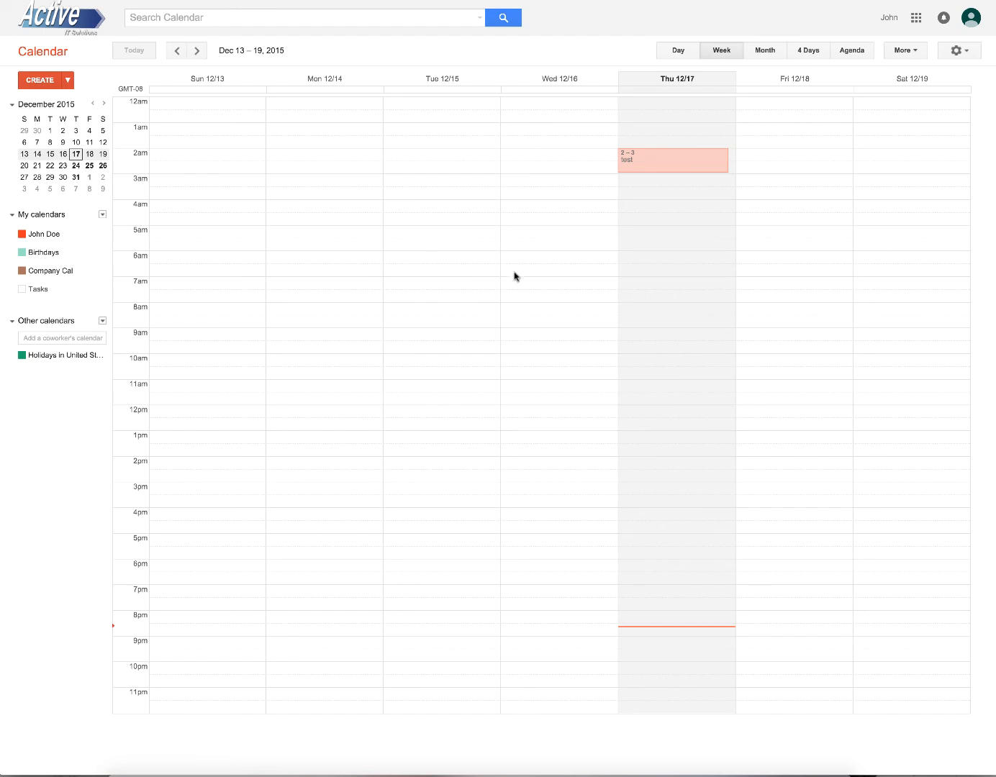
{"action": "mouse_move", "coordinate": [792, 236]}
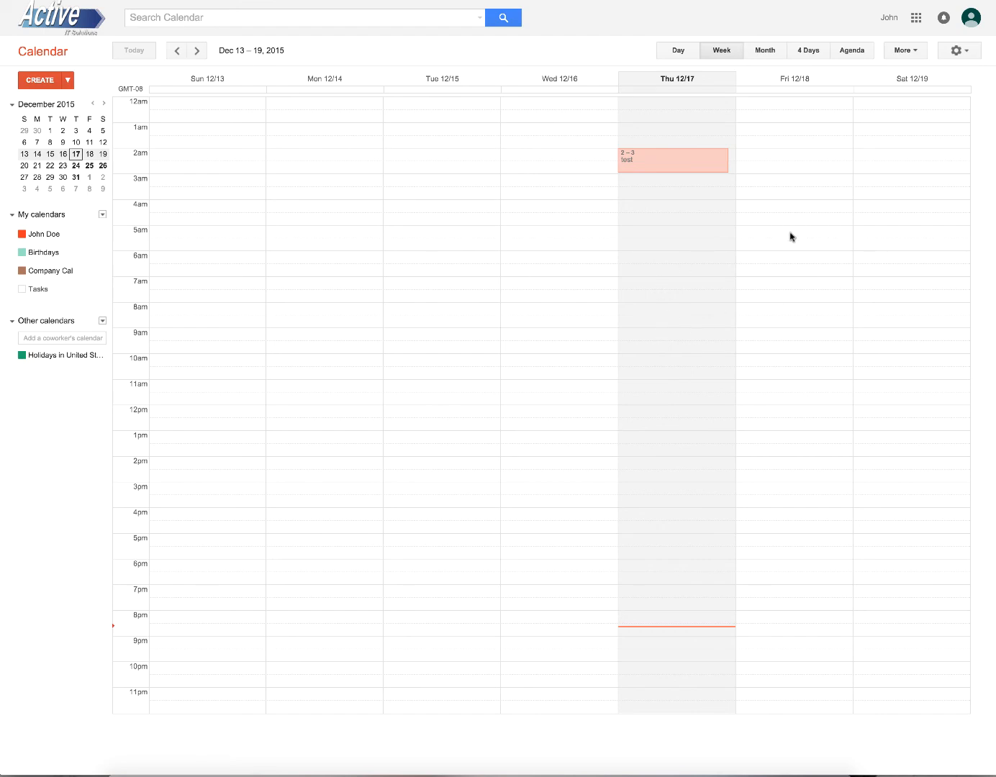
Step: Create a 'test' event on Friday 5–6am filed under Company Cal
{"action": "left_click", "coordinate": [792, 236]}
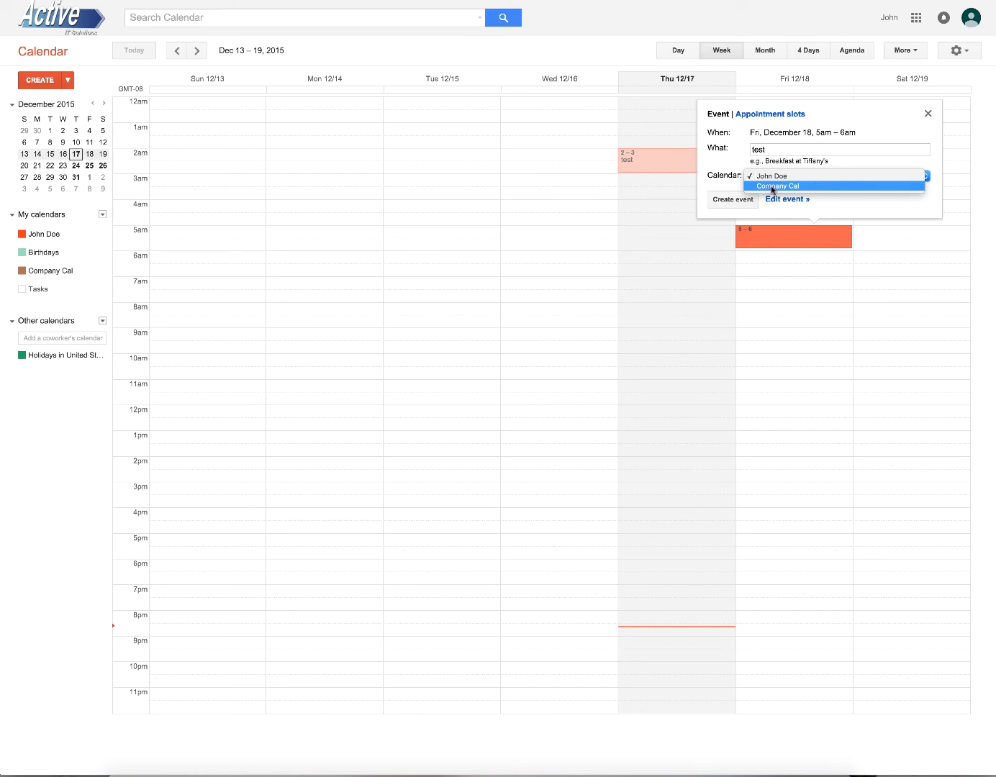
{"action": "left_click", "coordinate": [777, 185]}
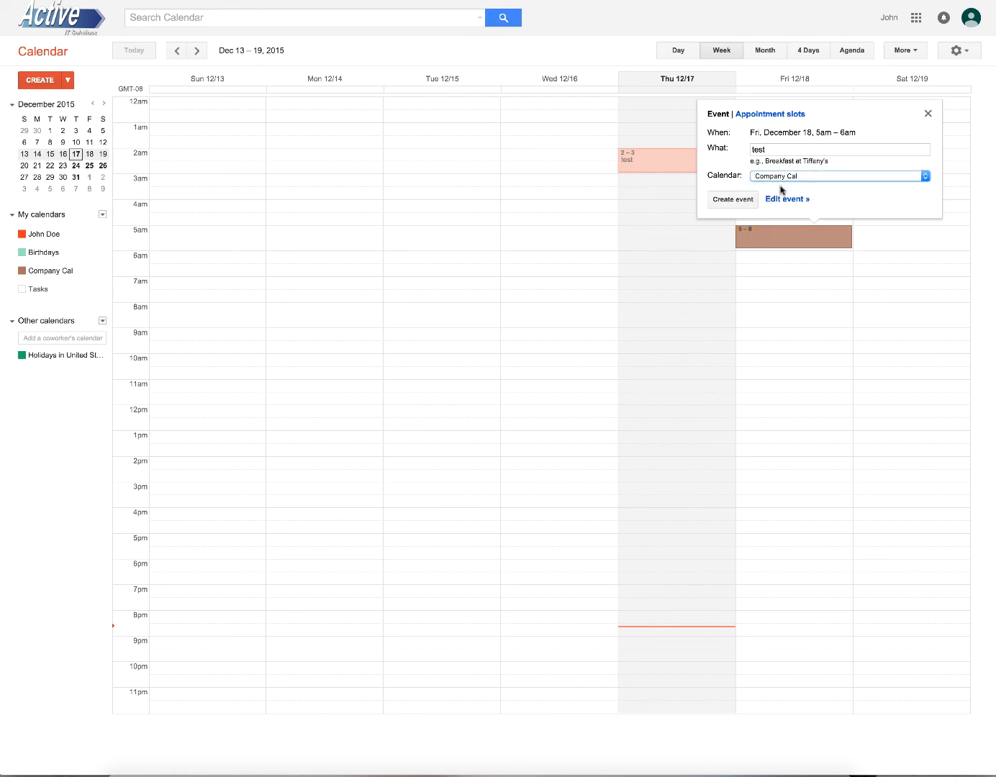
{"action": "left_click", "coordinate": [731, 198]}
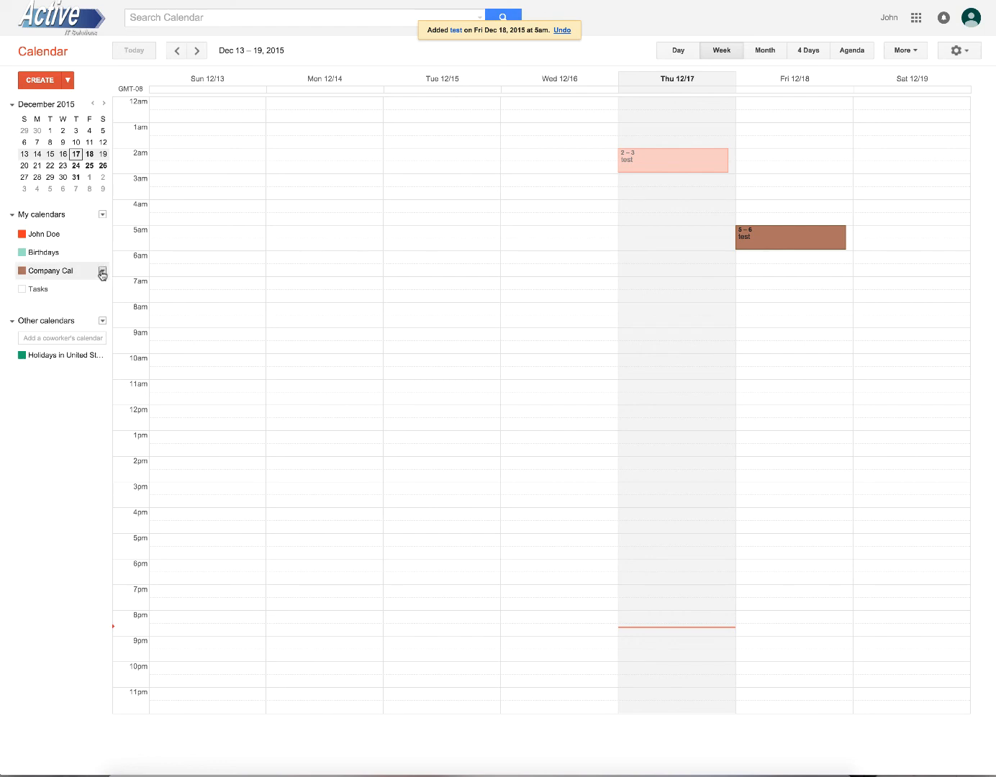
{"action": "left_click", "coordinate": [102, 271]}
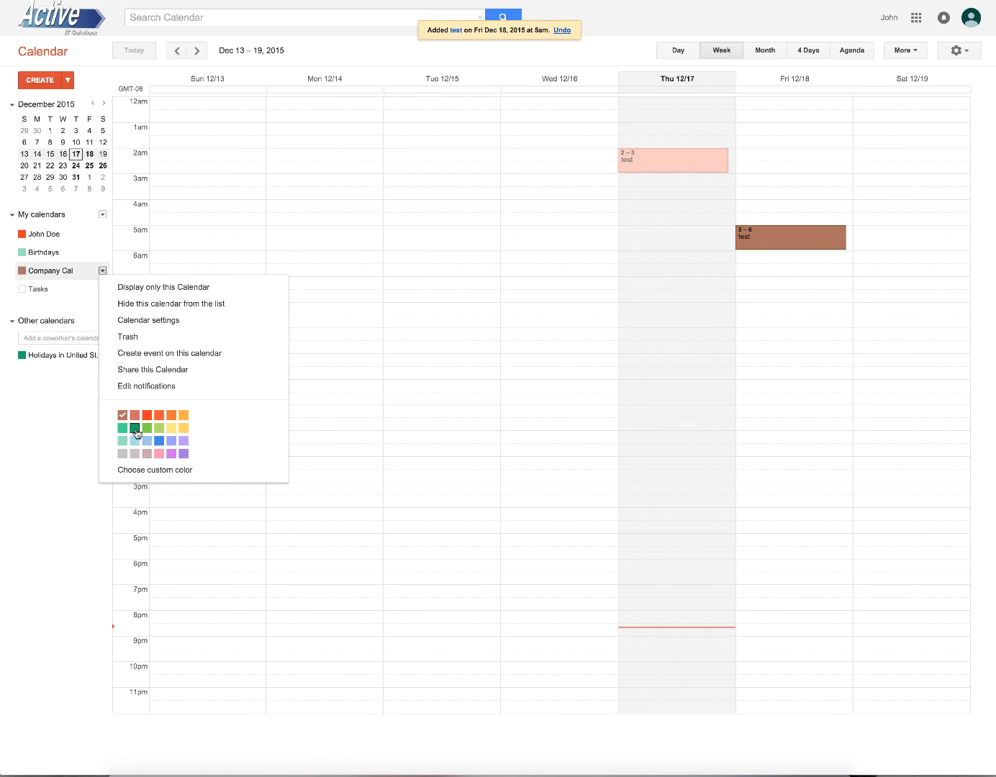
{"action": "left_click", "coordinate": [135, 428]}
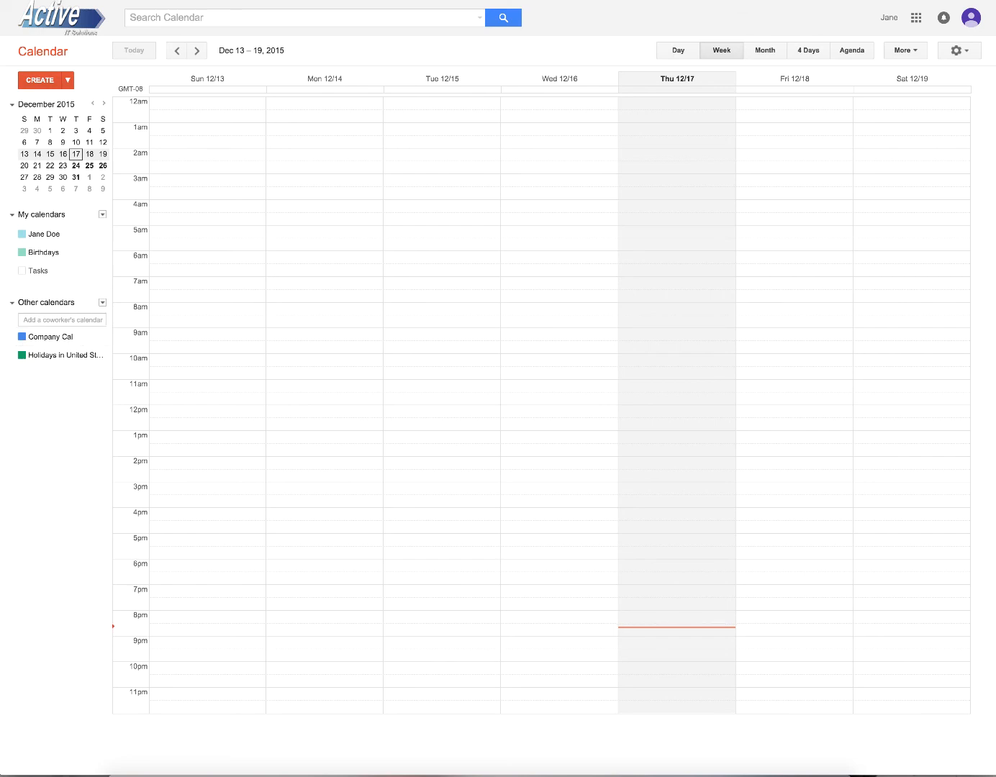
Step: Refresh Jane's week and open the full details of the Friday 5am 'test' event from Company Cal
{"action": "left_click", "coordinate": [790, 238]}
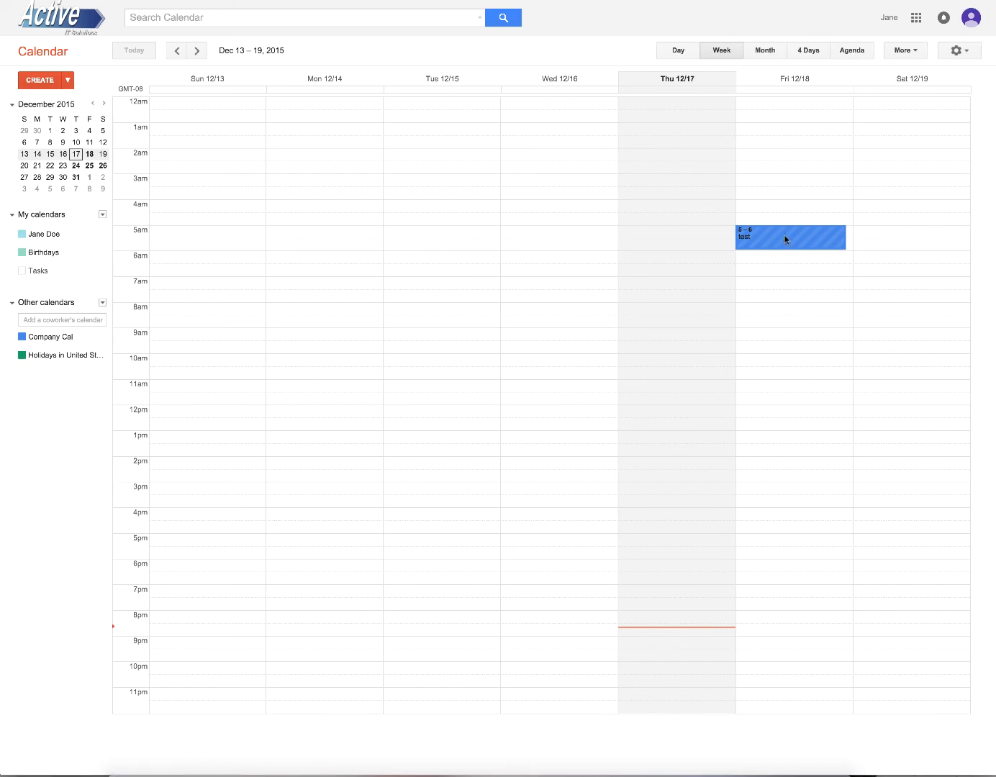
{"action": "left_click", "coordinate": [789, 236]}
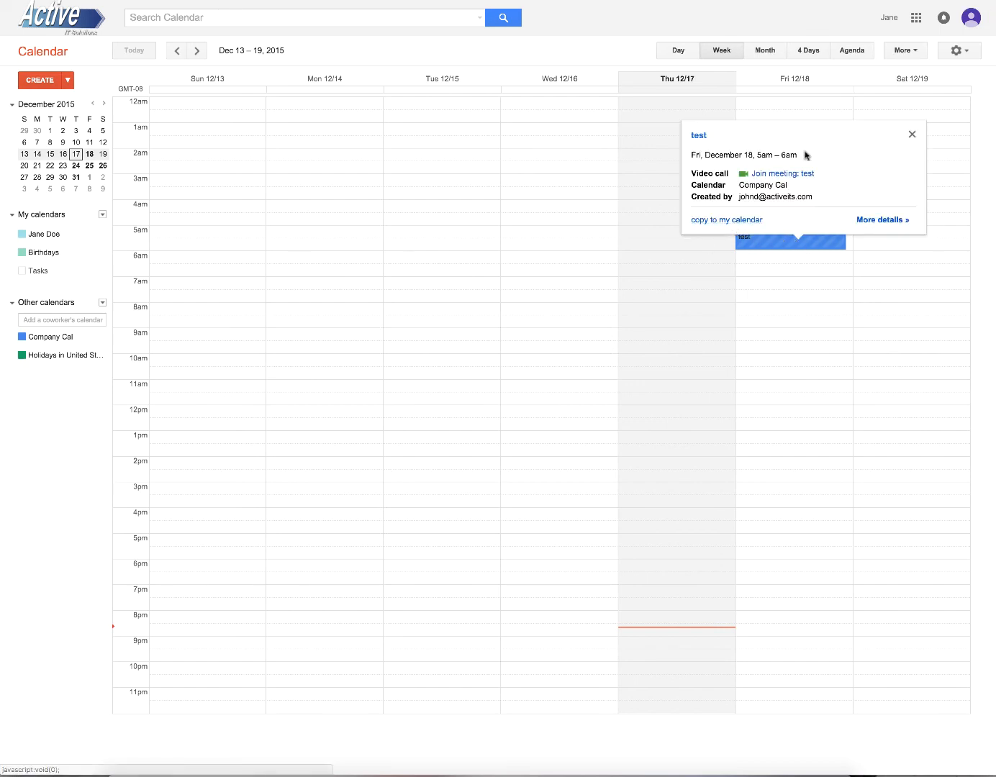
{"action": "left_click", "coordinate": [880, 219]}
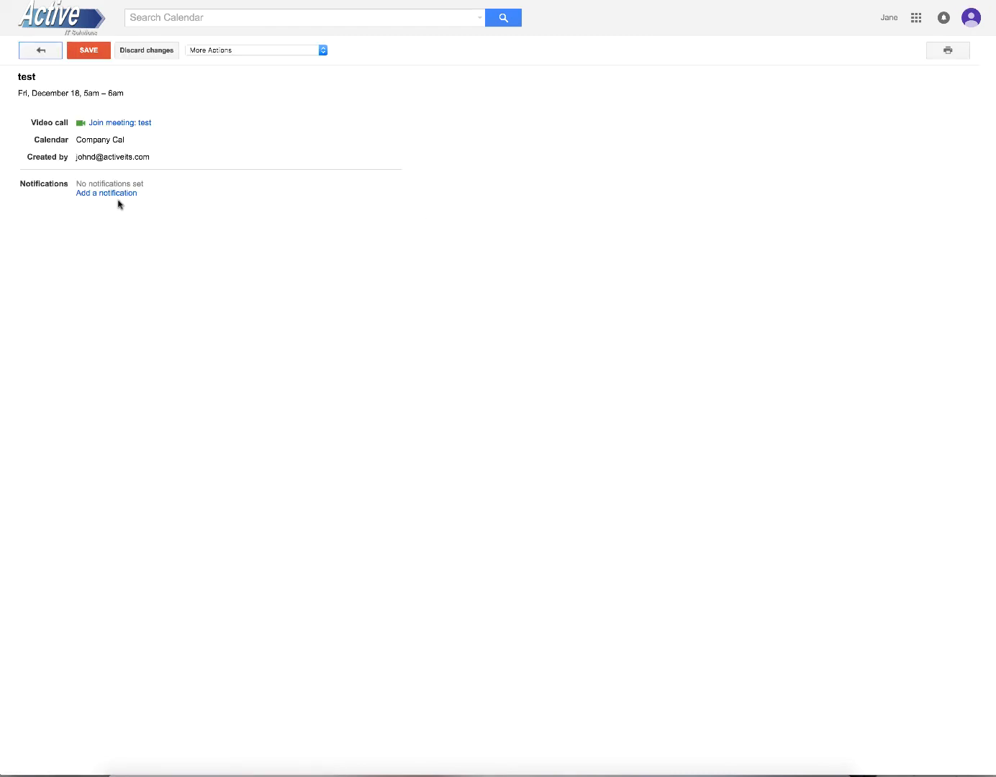